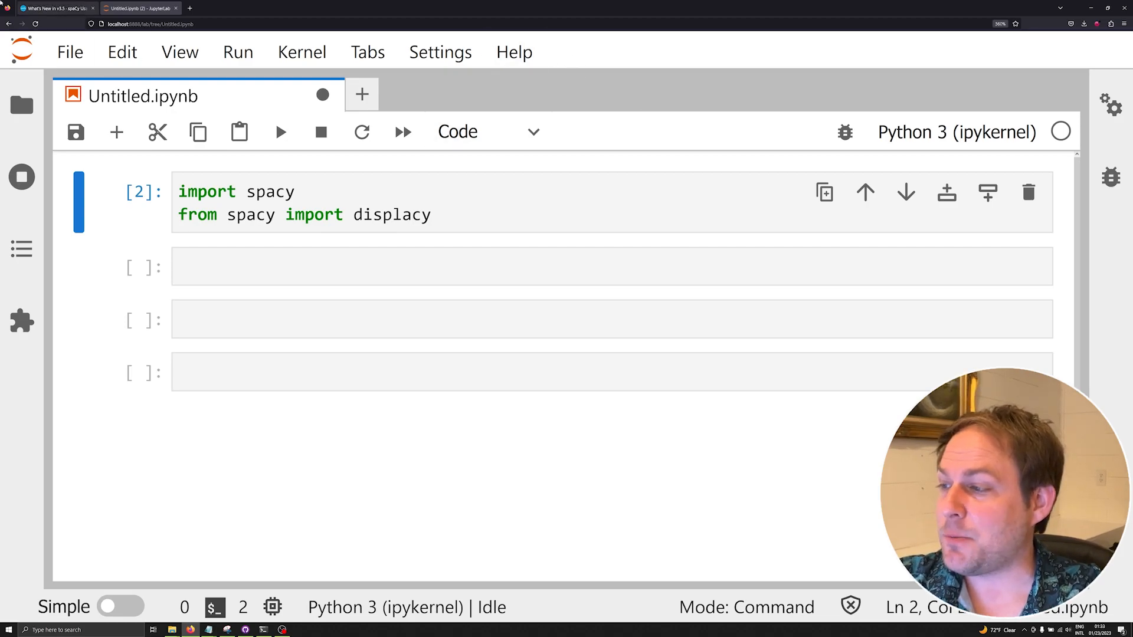
Enter the empty code cell below the spacy and displacy imports.
{"action": "left_click", "coordinate": [54, 7]}
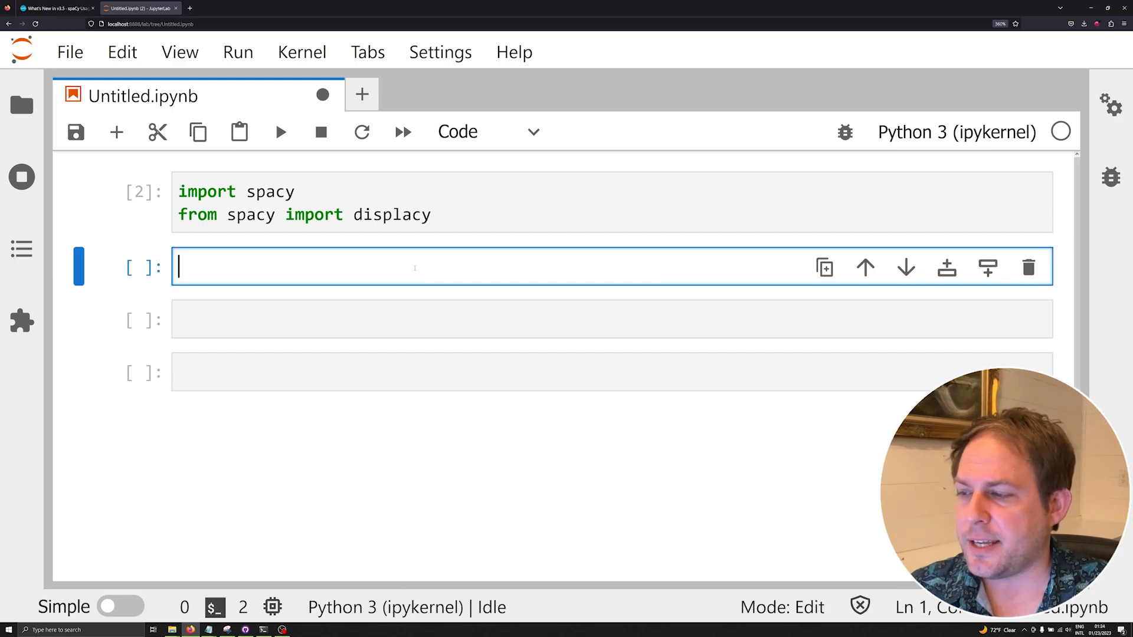
Write nlp = spacy.blank("en") with an entity_ruler pipe and paste the docs' FUZZY pattern.
{"action": "type", "text": "nlp"}
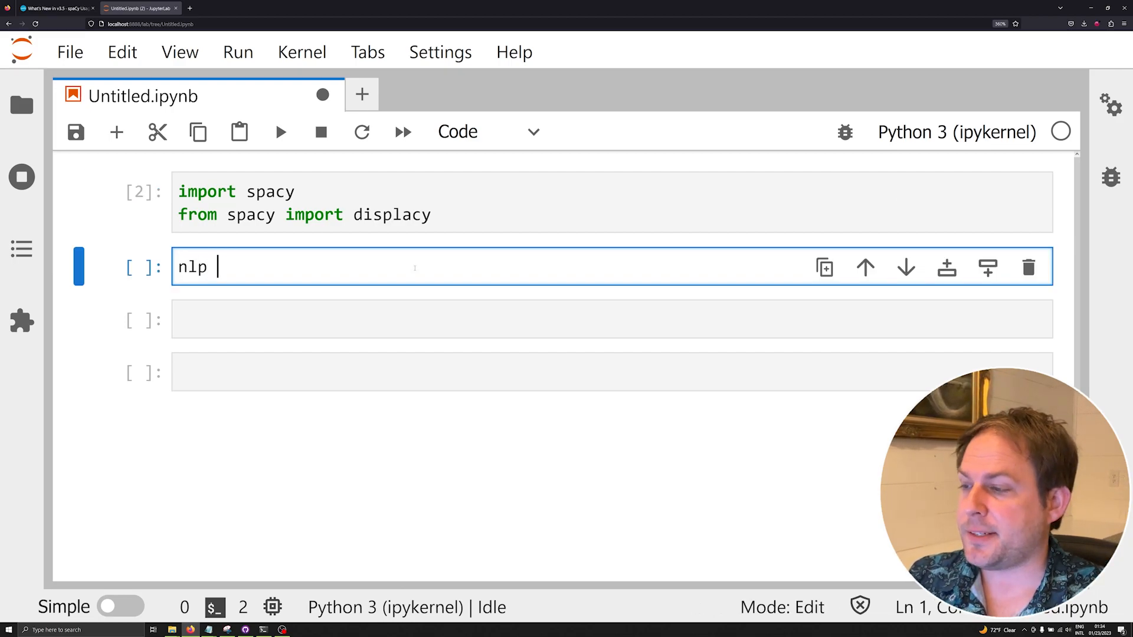
{"action": "type", "text": "= spacy"}
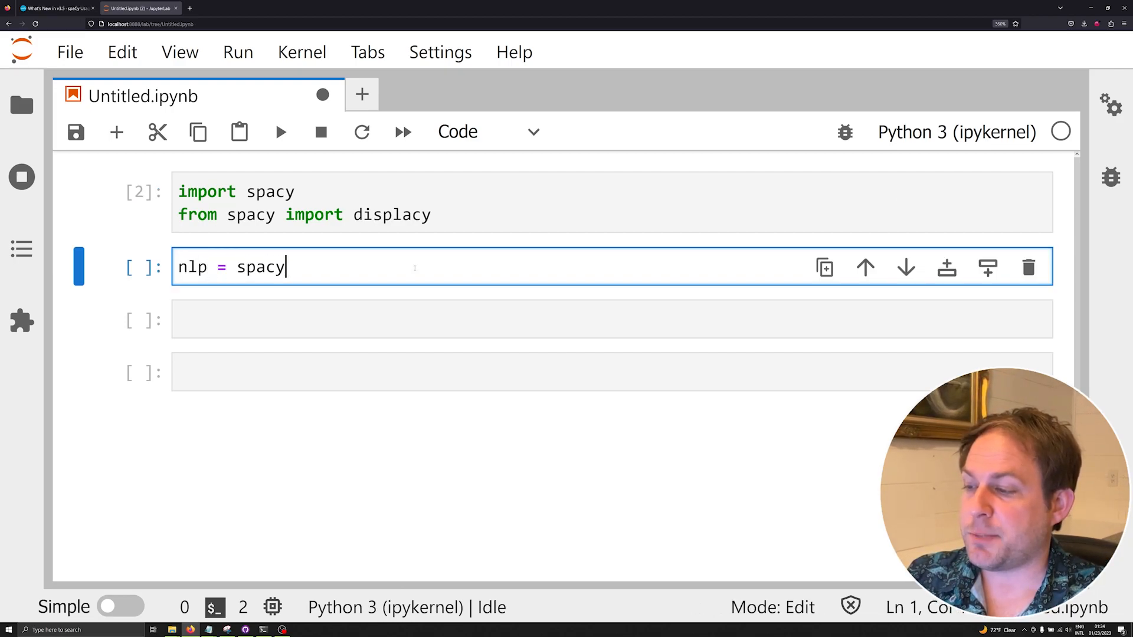
{"action": "type", "text": ".blank(\"en\")"}
{"action": "type", "text": "ruler ="}
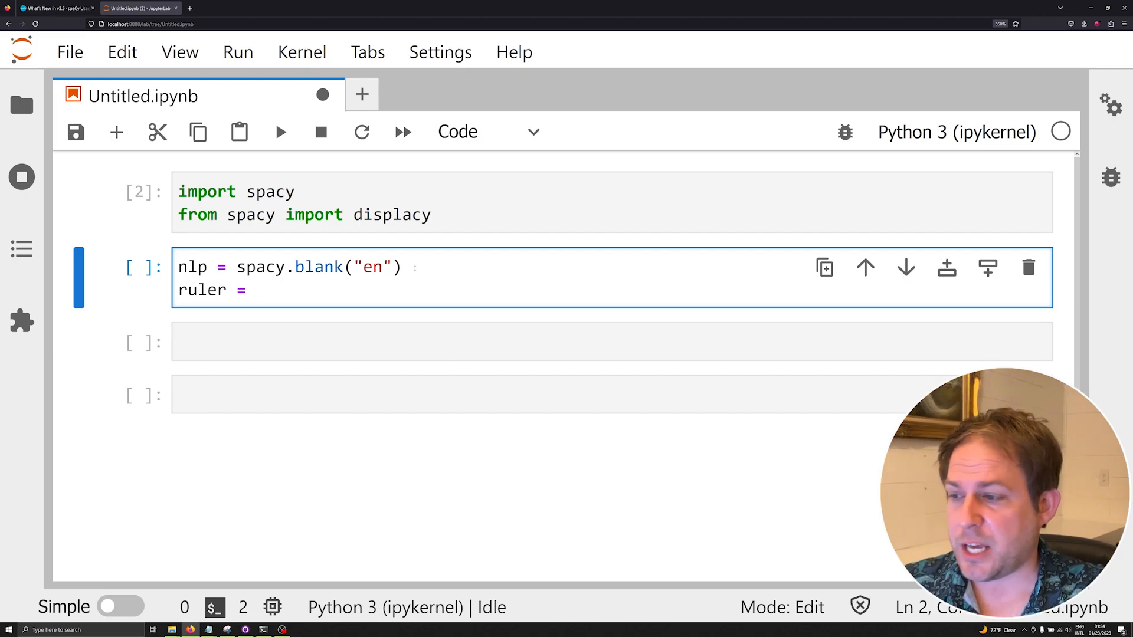
{"action": "type", "text": "a"}
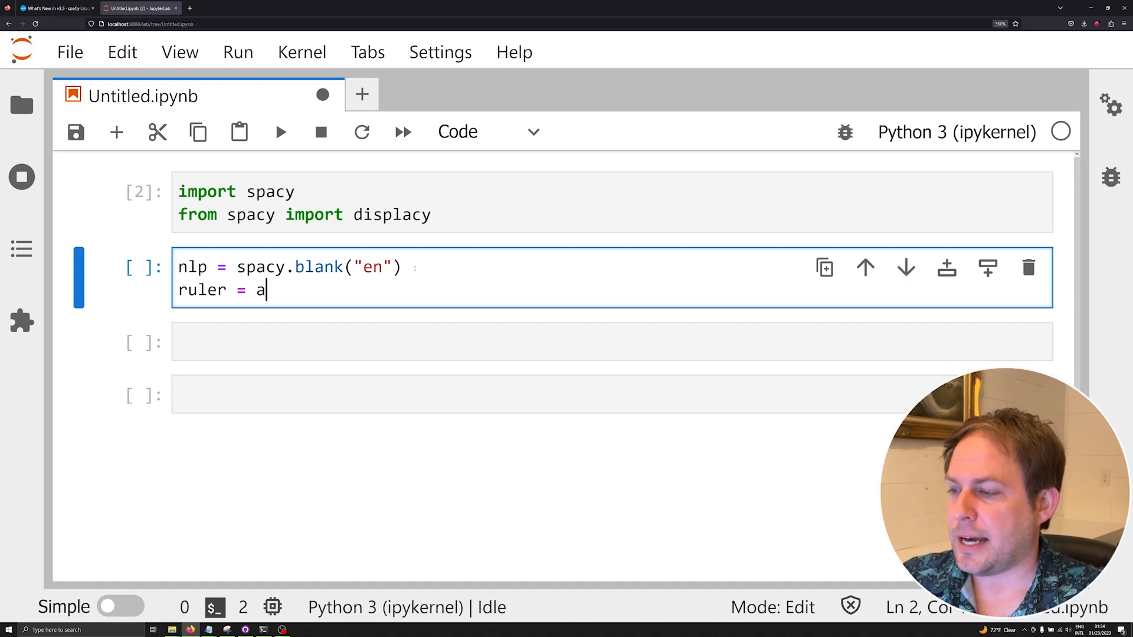
{"action": "type", "text": "nlp.add_pipe(\"entity_ruler"}
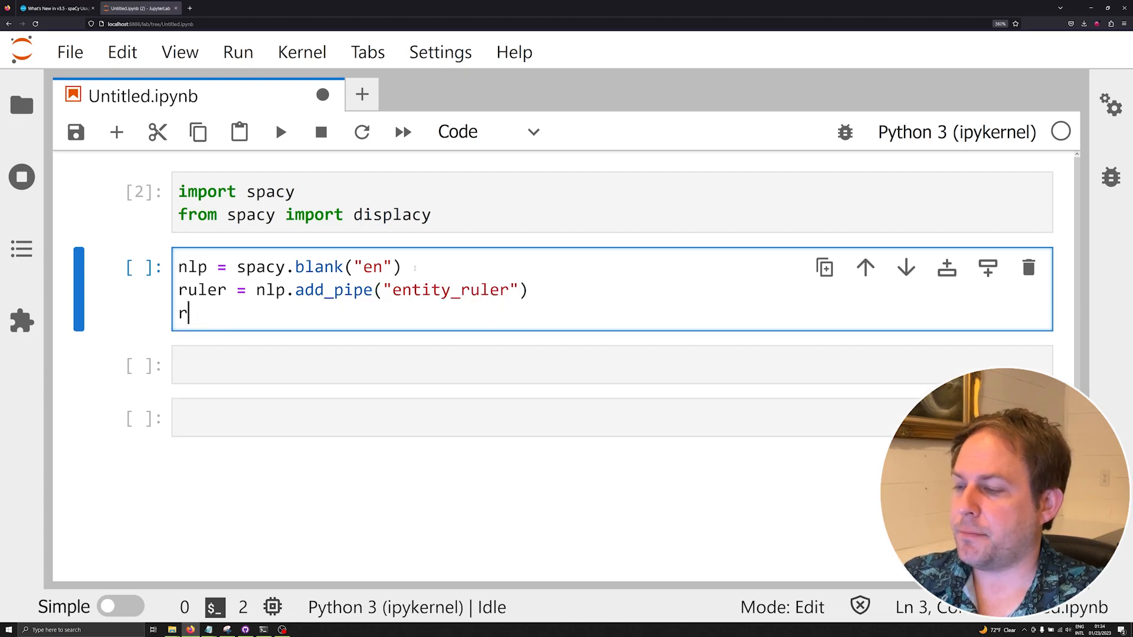
{"action": "left_click", "coordinate": [55, 8]}
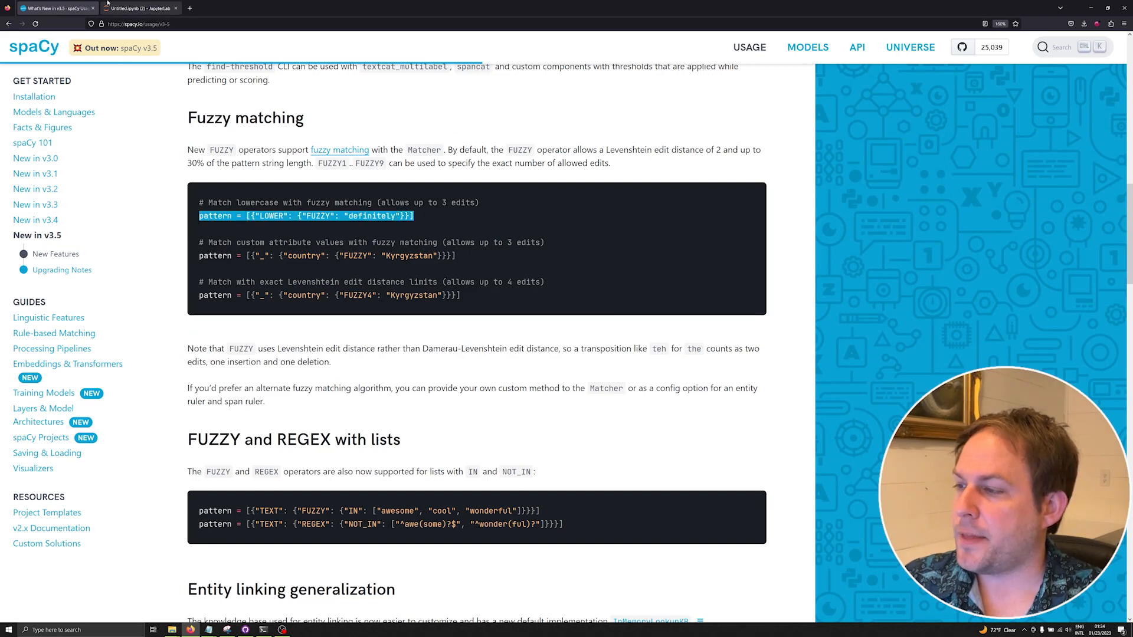
{"action": "left_click", "coordinate": [138, 8]}
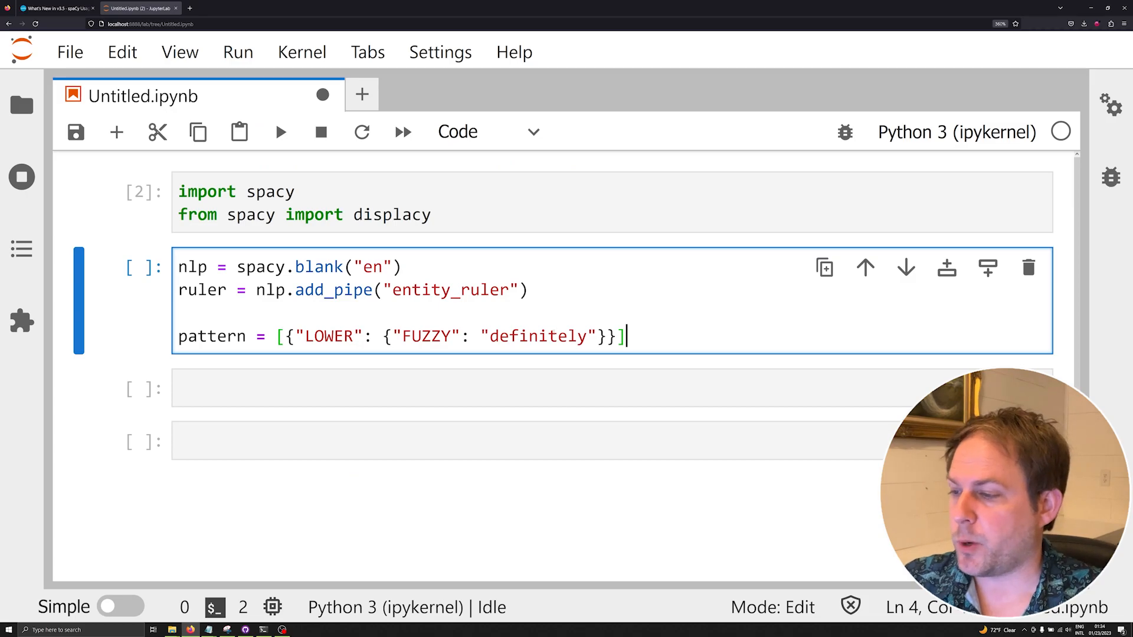
Change the fuzzy pattern's target word from "definitely" to "voldemort".
{"action": "type", "text": "o"}
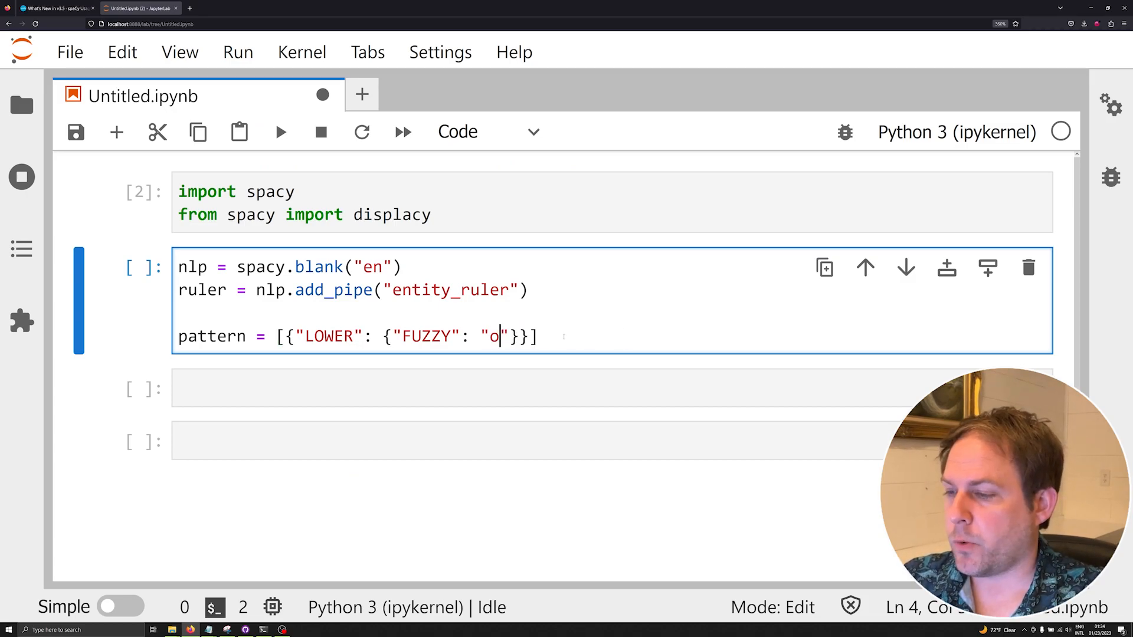
{"action": "type", "text": "voldet"}
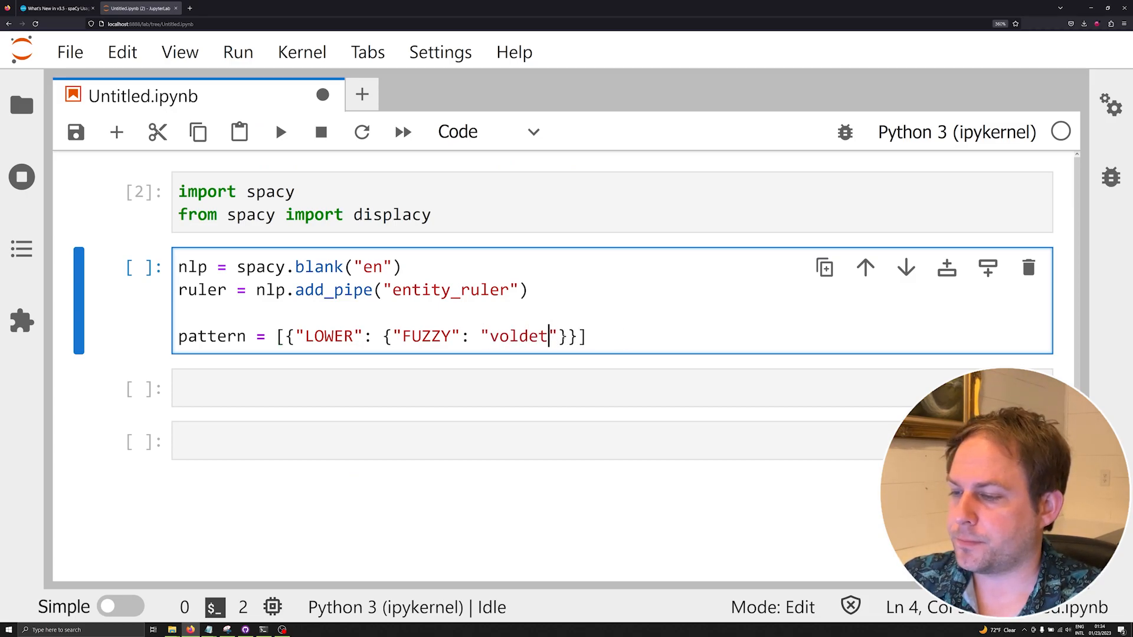
{"action": "type", "text": "mort"}
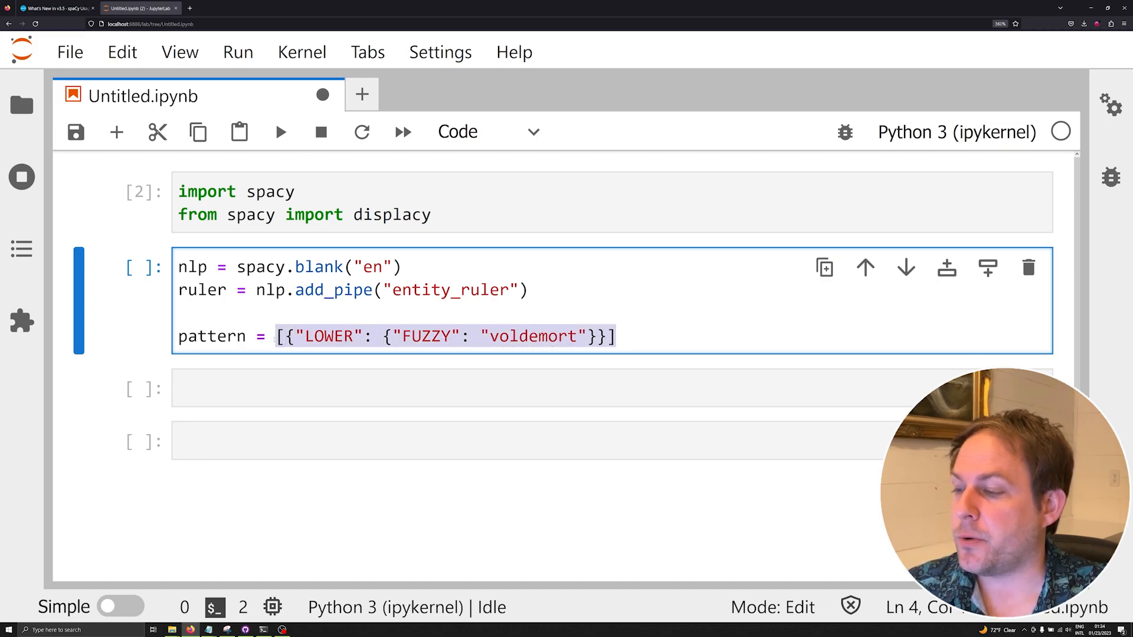
Wrap the token list as {"pattern": [...], "label": "PERSON"}.
{"action": "type", "text": "{\"\""}
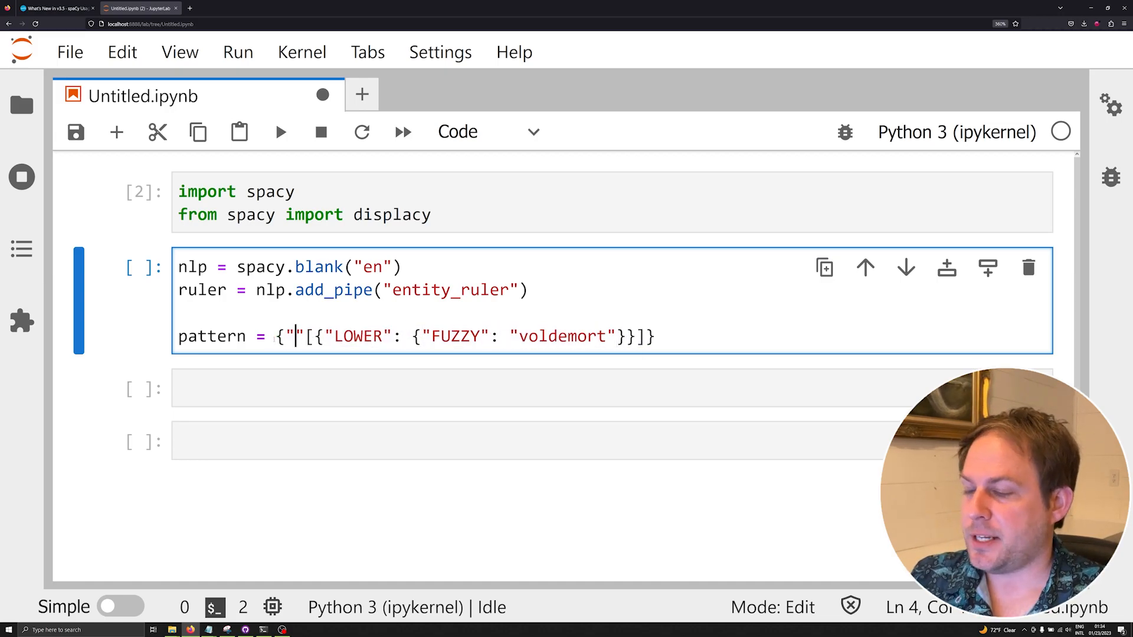
{"action": "type", "text": "pattern"}
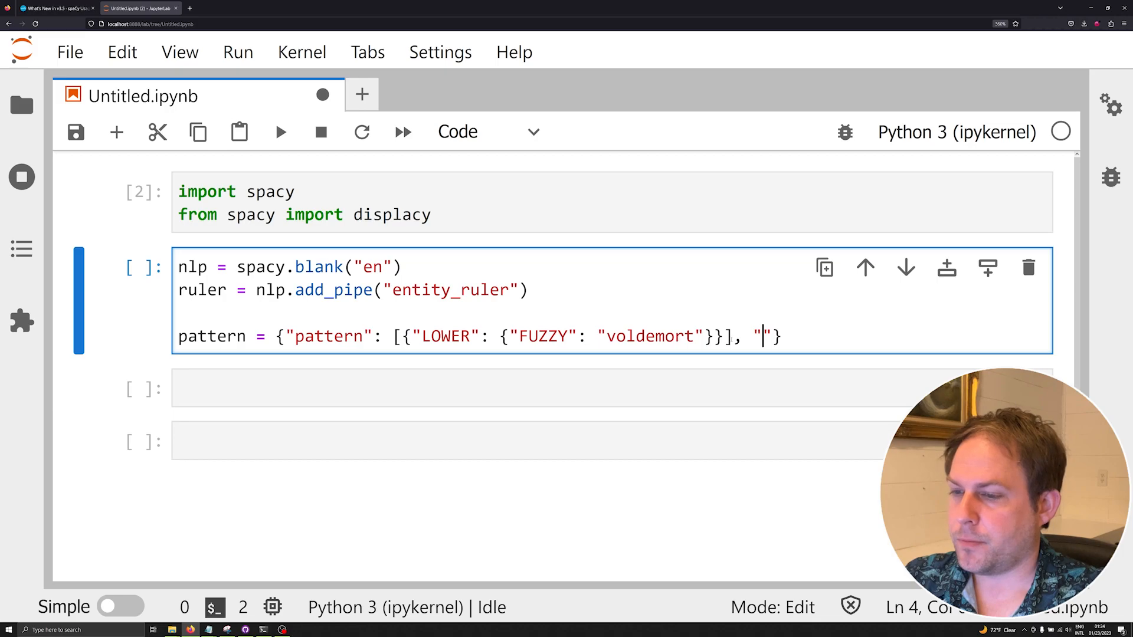
{"action": "type", "text": "label\": \""}
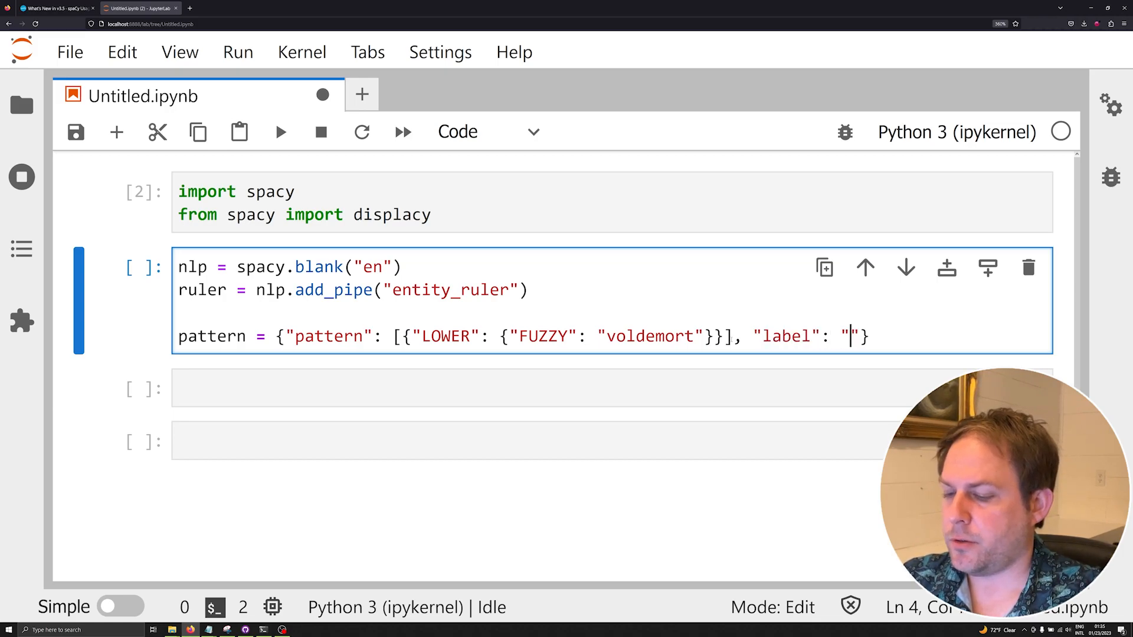
{"action": "type", "text": "PERSON"}
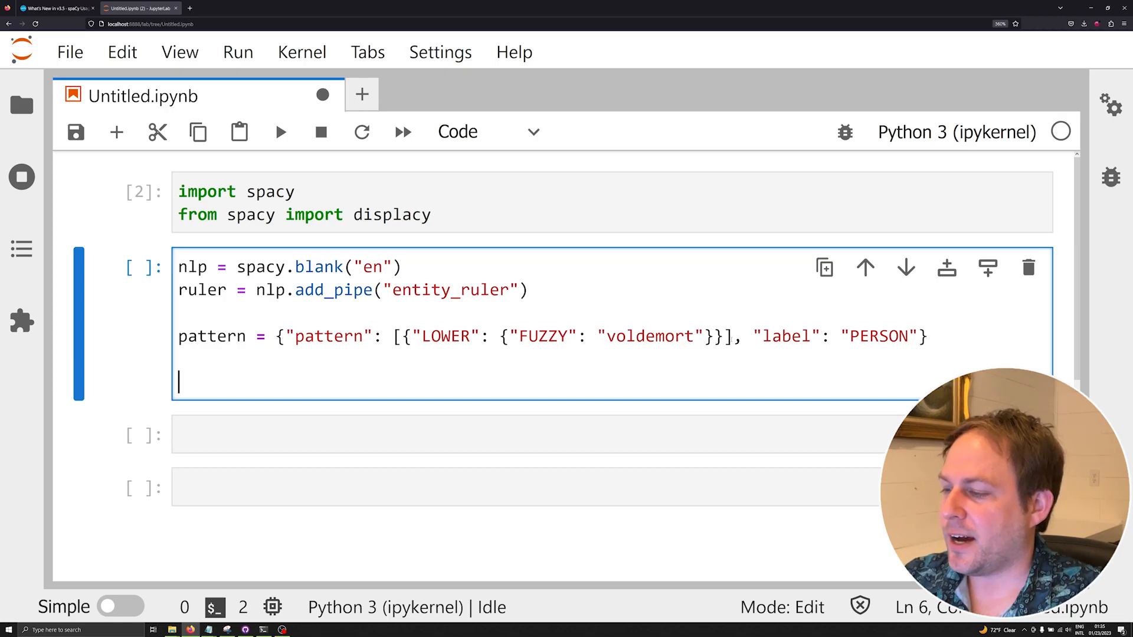
Add the pattern with an add_patterns call and rerun the cell.
{"action": "type", "text": "nlp.add_pa"}
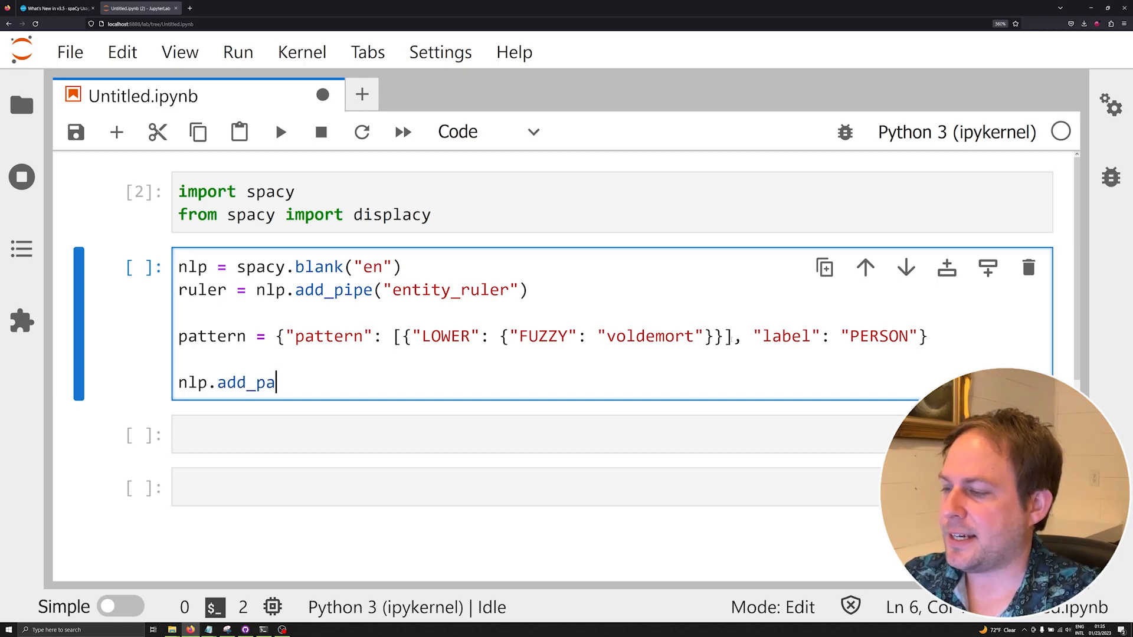
{"action": "type", "text": "ttern"}
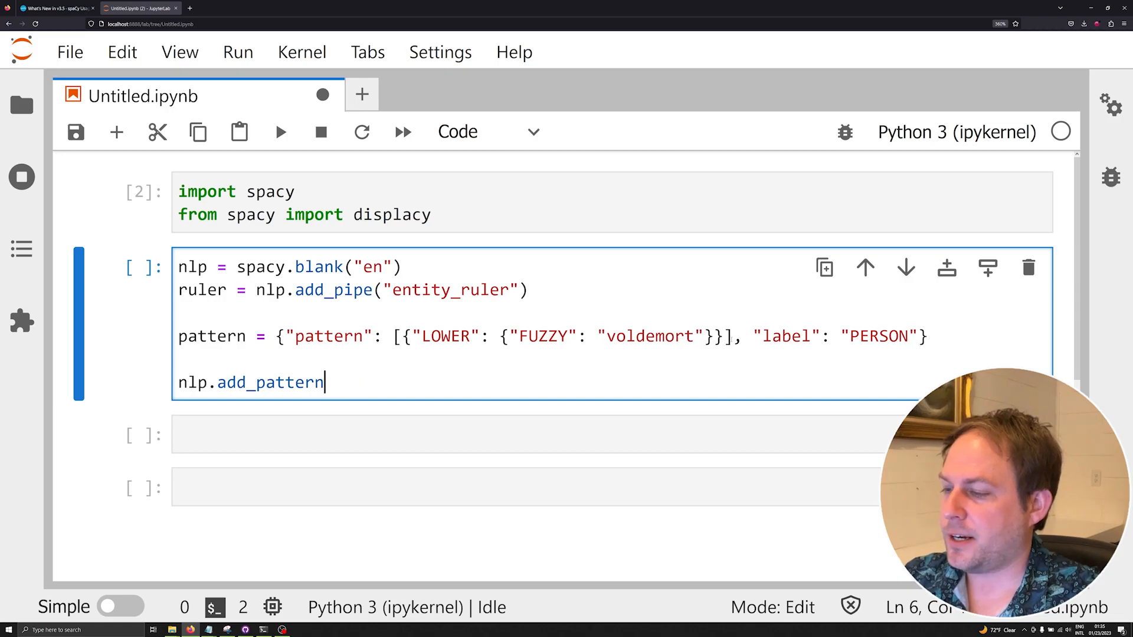
{"action": "type", "text": "(pattern)"}
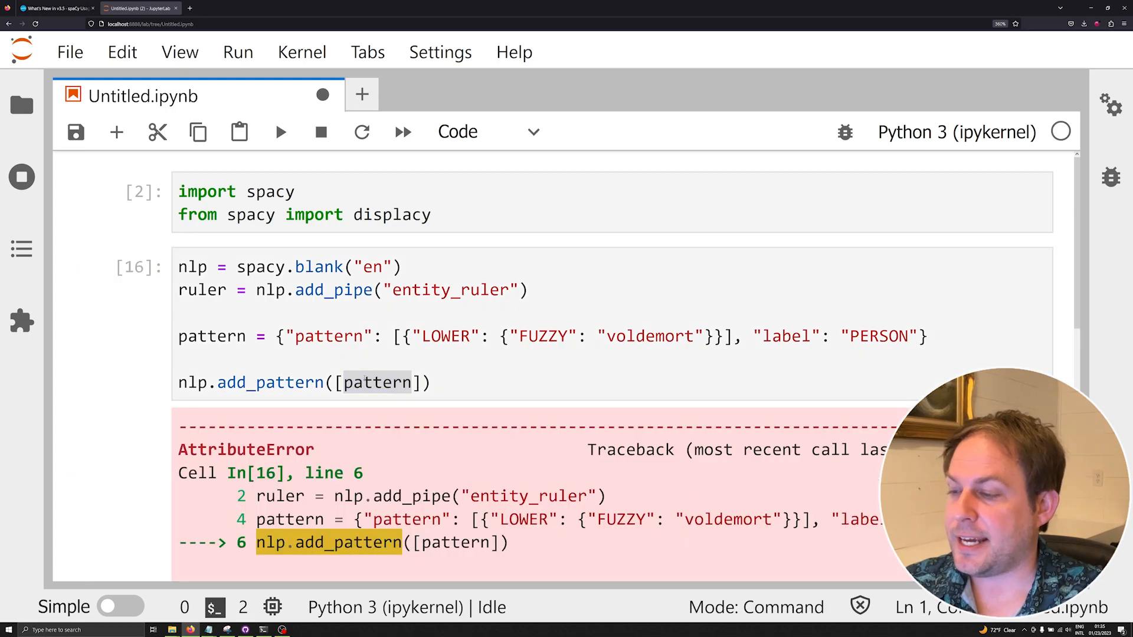
{"action": "scroll", "scroll_direction": "down", "scroll_amount": 3}
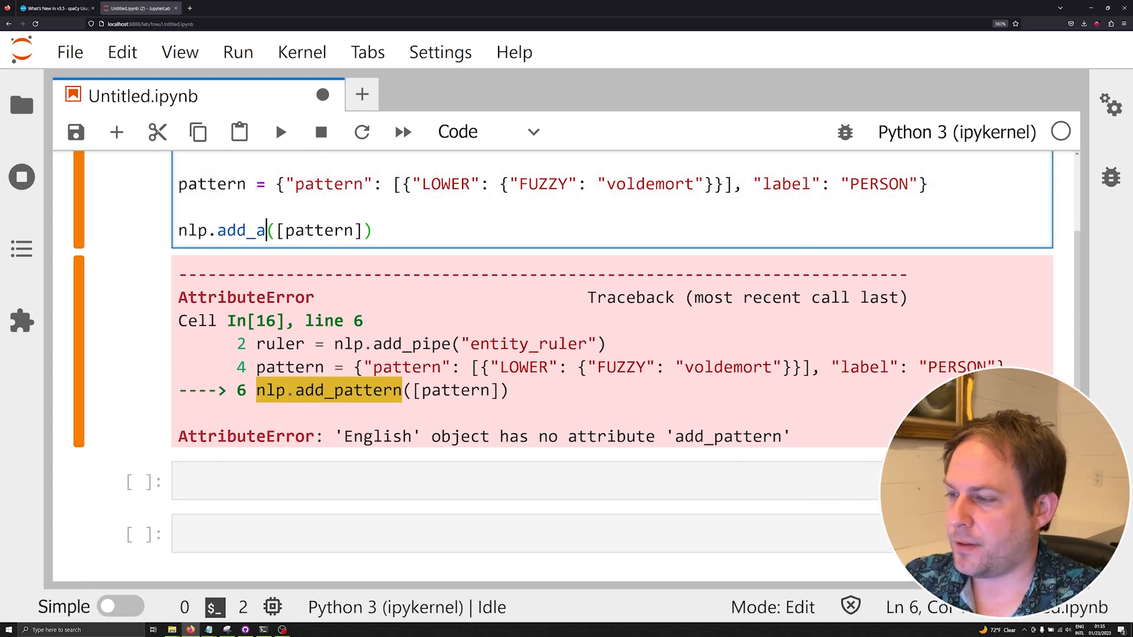
{"action": "key", "text": "shift+enter"}
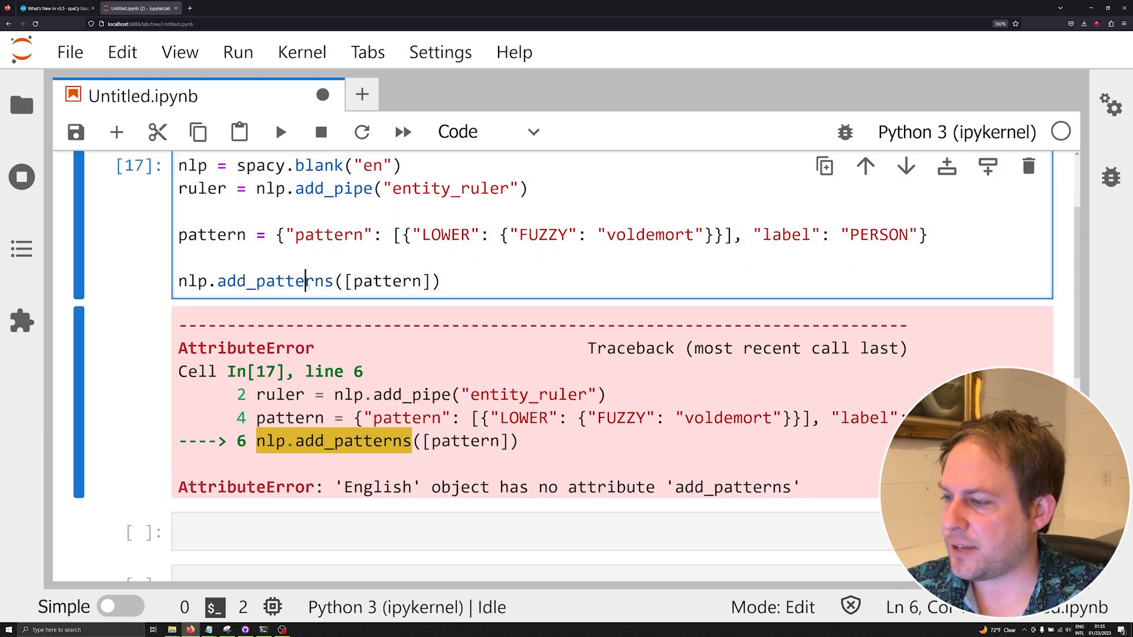
Call add_patterns on ruler instead of nlp to fix the AttributeError.
{"action": "double_click", "coordinate": [275, 281]}
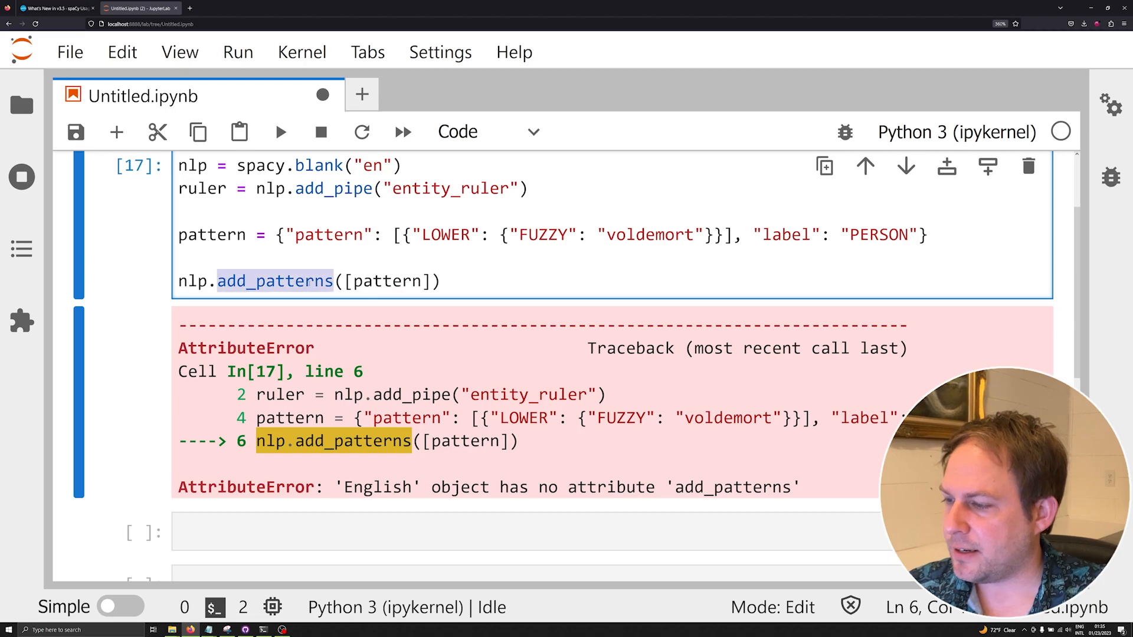
{"action": "key", "text": "Backspace"}
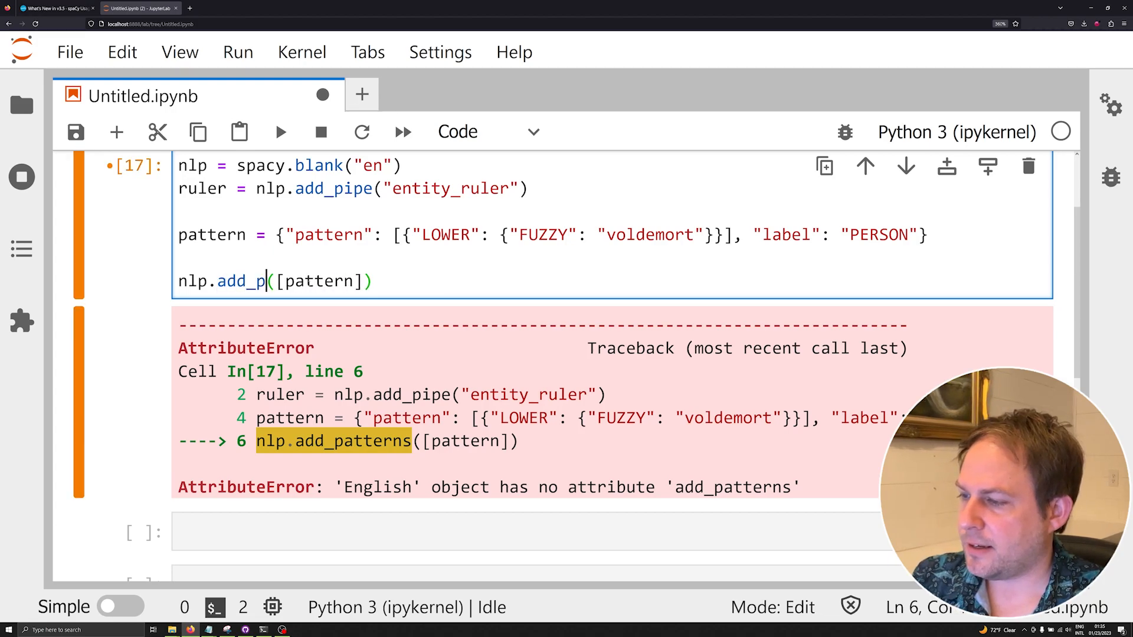
{"action": "type", "text": "ruler"}
{"action": "type", "text": "doc = \""}
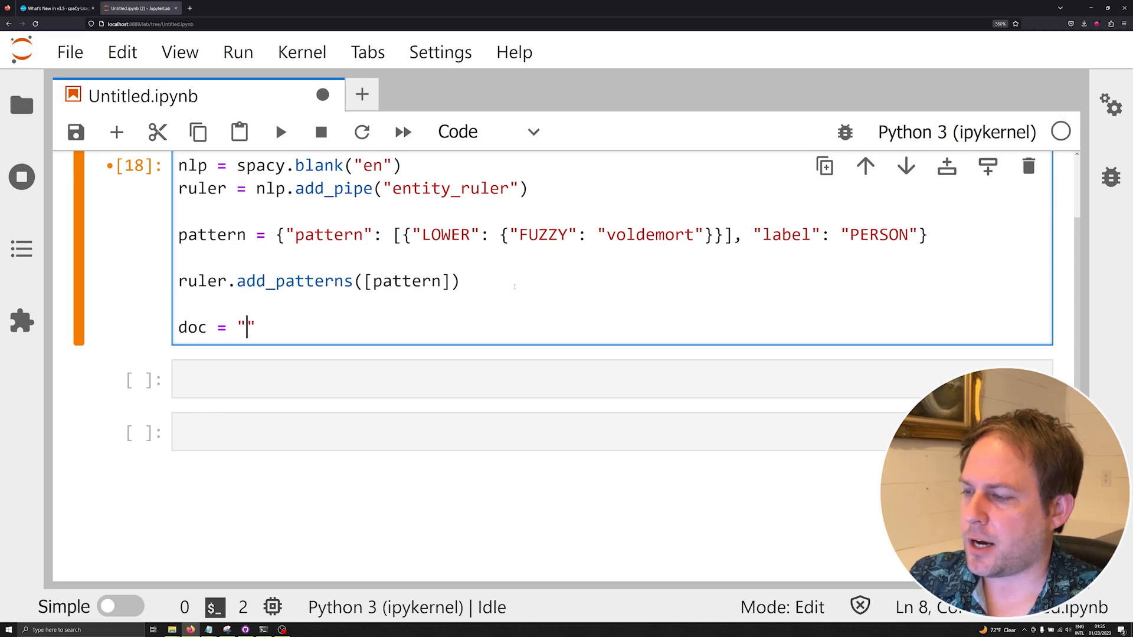
Process the sentence "Harry fought Voldemort." with nlp().
{"action": "type", "text": "nlp("}
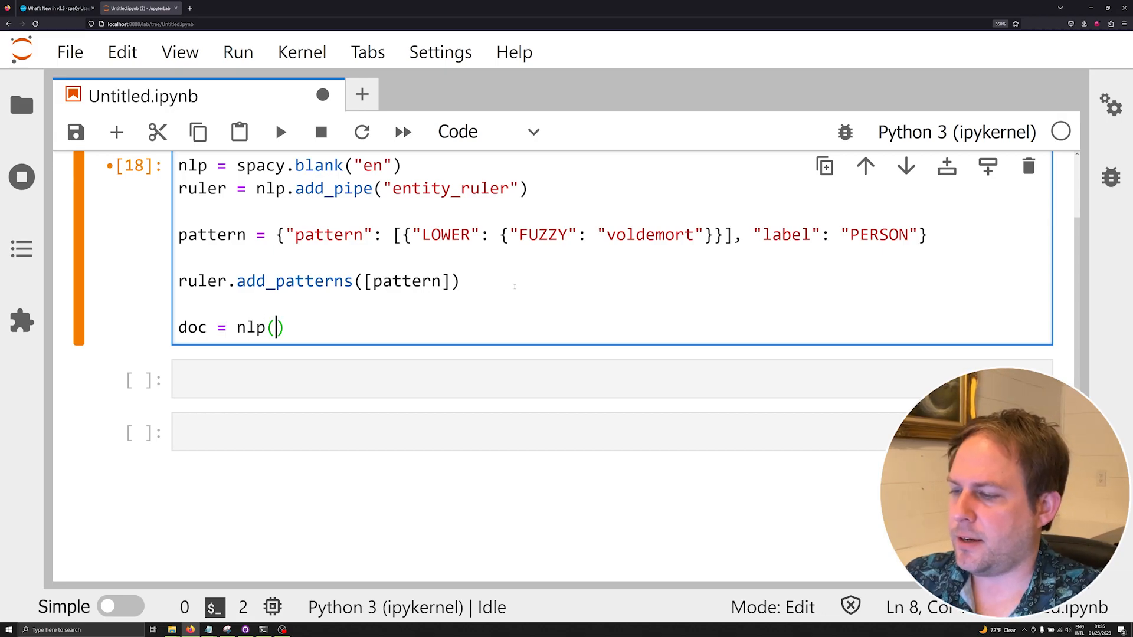
{"action": "type", "text": "\"\""}
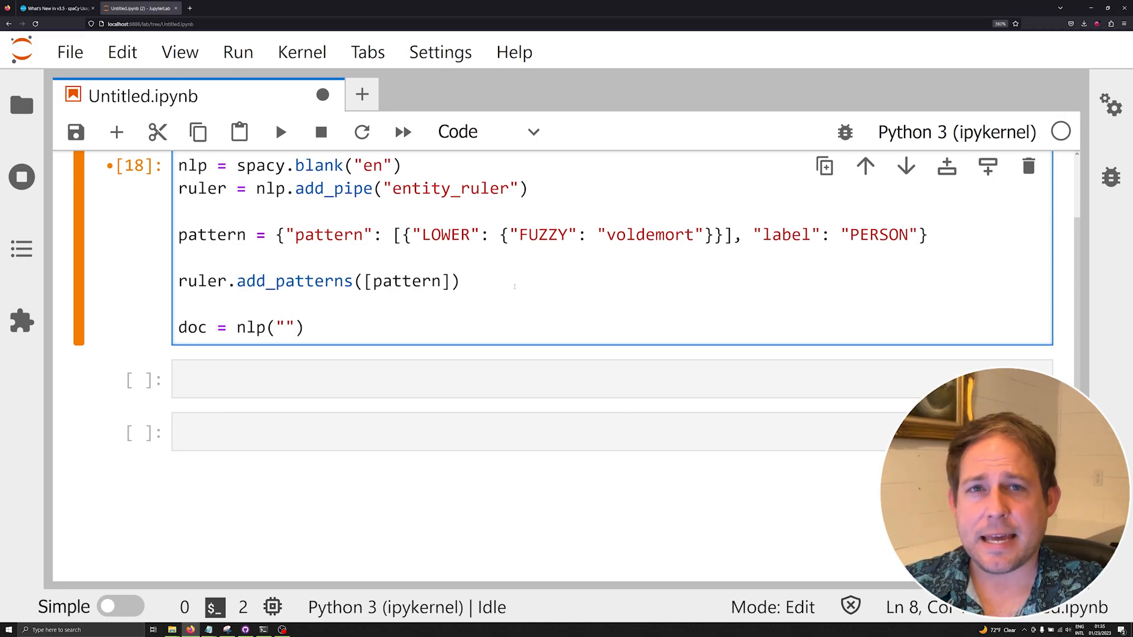
{"action": "type", "text": "Harr"}
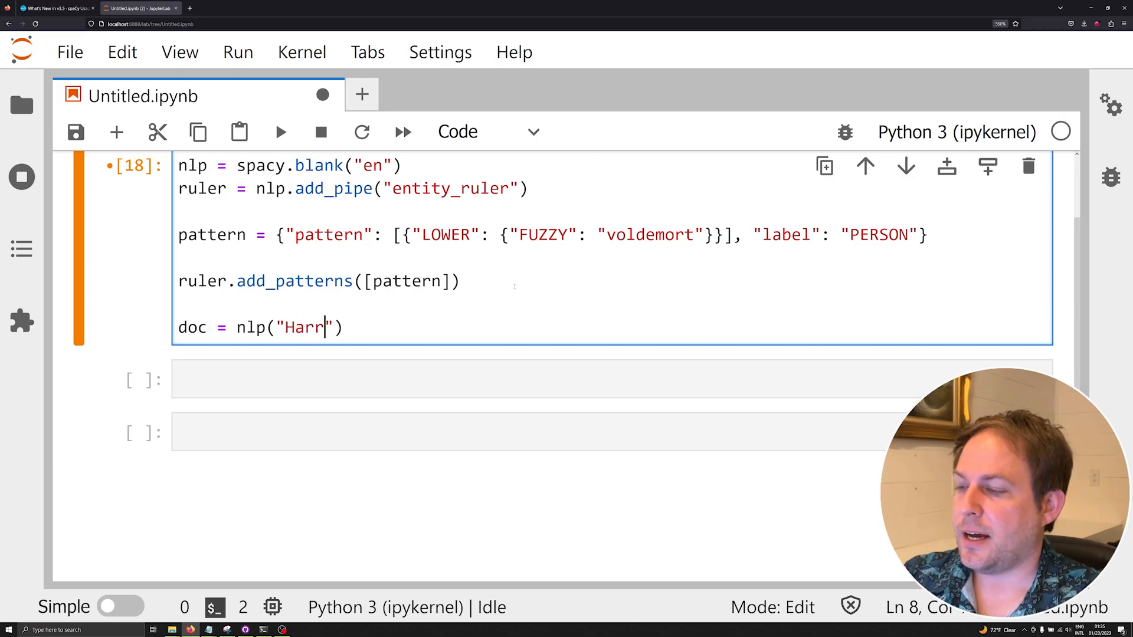
{"action": "type", "text": "y fought"}
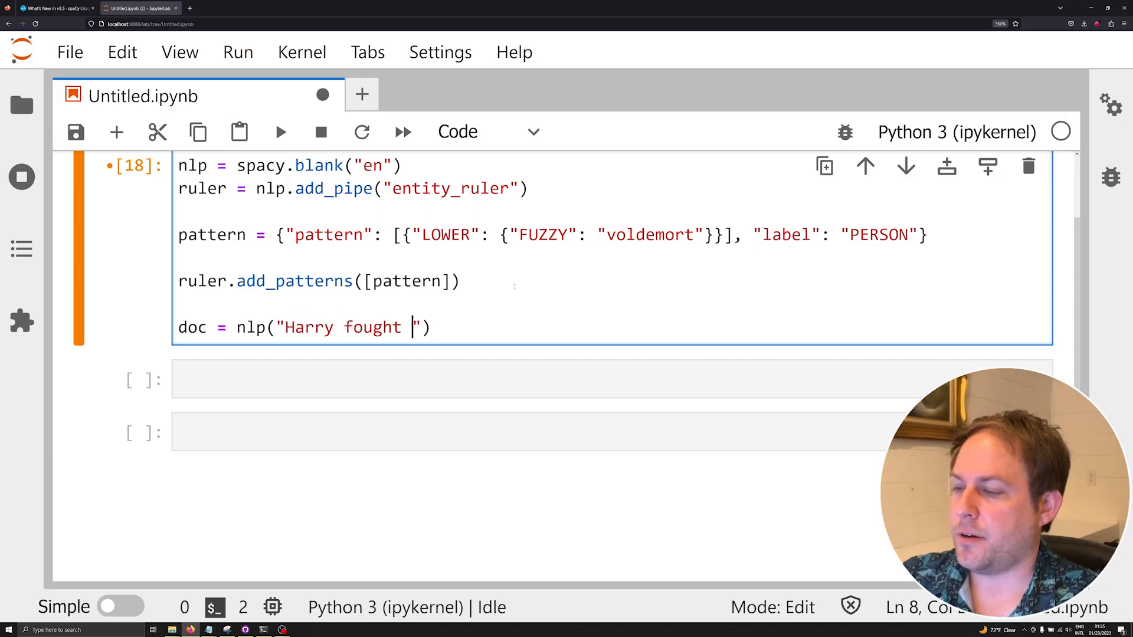
{"action": "type", "text": "Voldemort"}
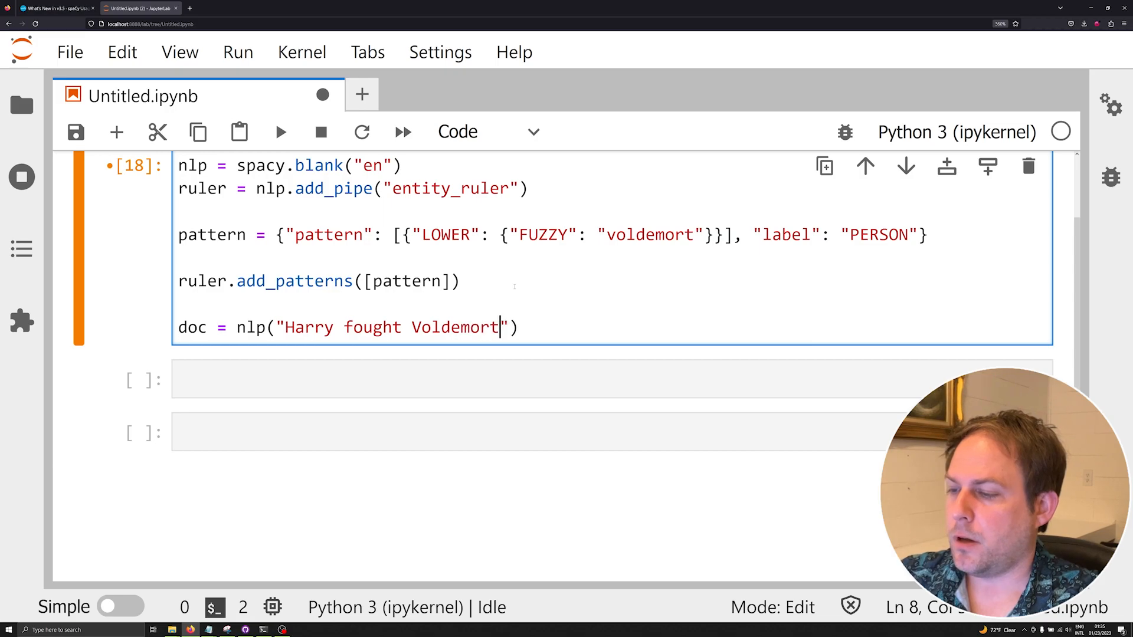
{"action": "type", "text": "."}
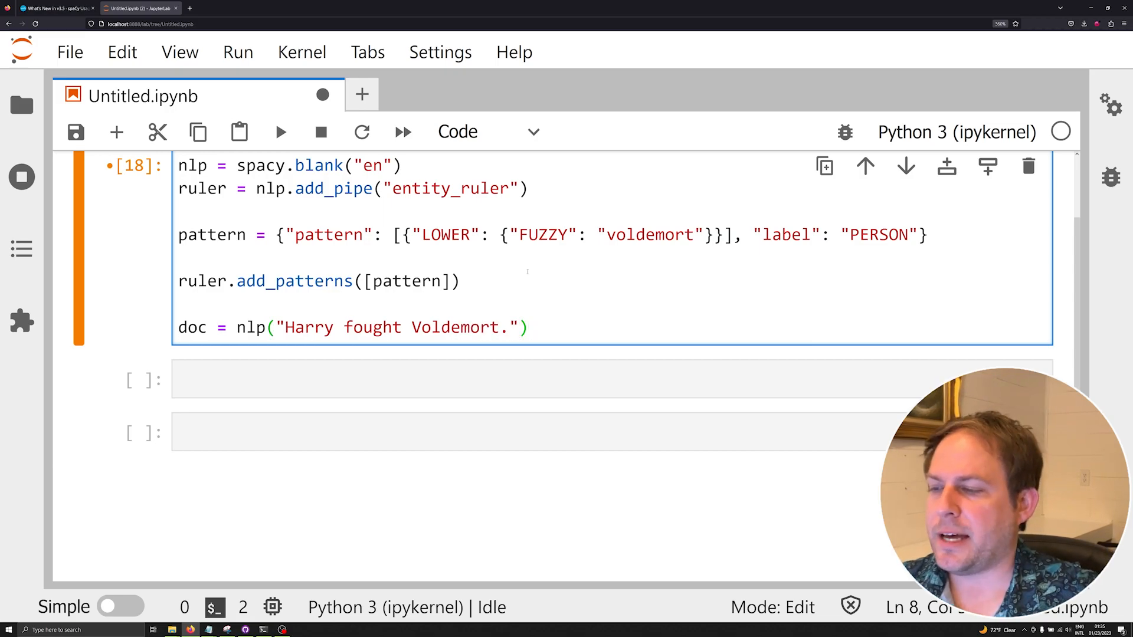
Select words in the sentence and the voldemort pattern, then start a displacy call.
{"action": "double_click", "coordinate": [446, 234]}
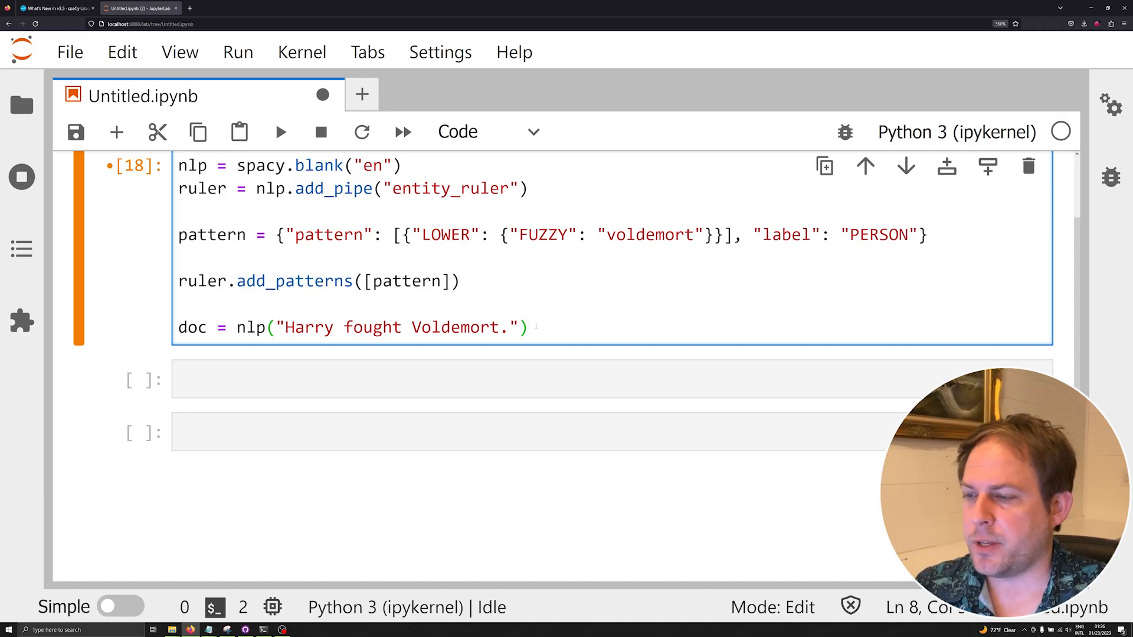
{"action": "double_click", "coordinate": [647, 234]}
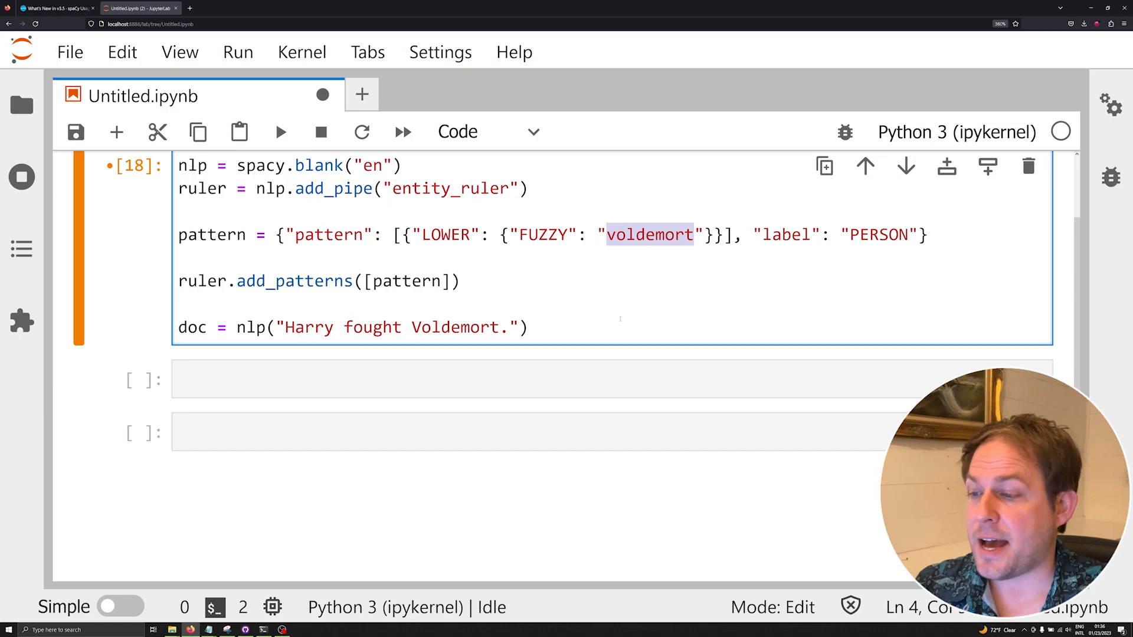
{"action": "type", "text": "displacy.render(doc, style=\"ent\","}
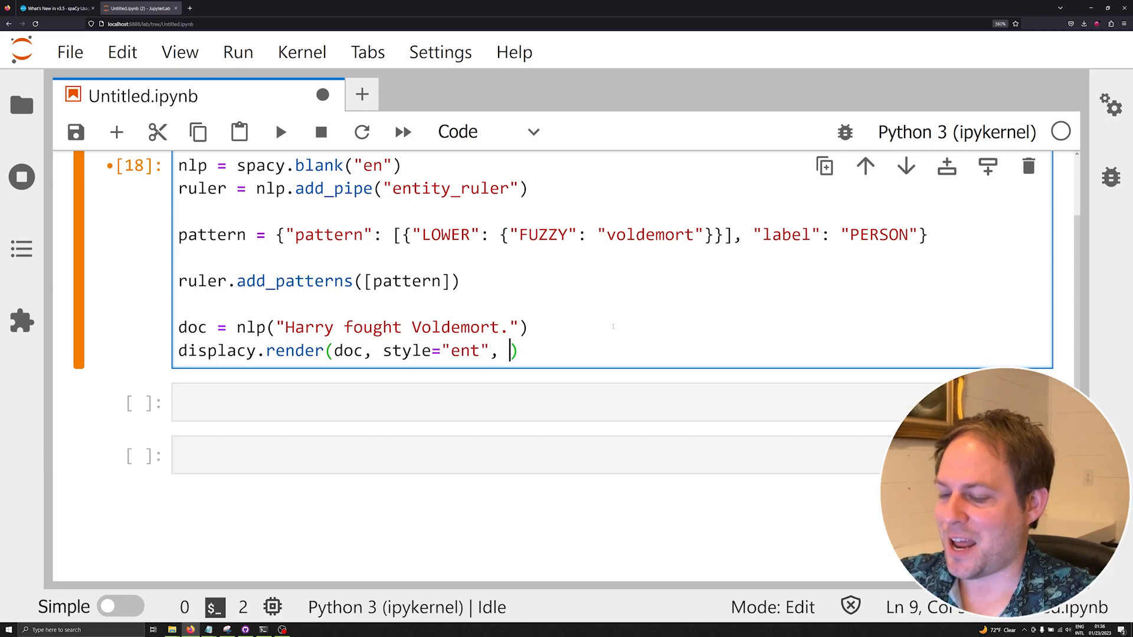
Complete displacy.render with style "ent" and jupyter=True, run it, and reselect the cell.
{"action": "type", "text": "jupyter="}
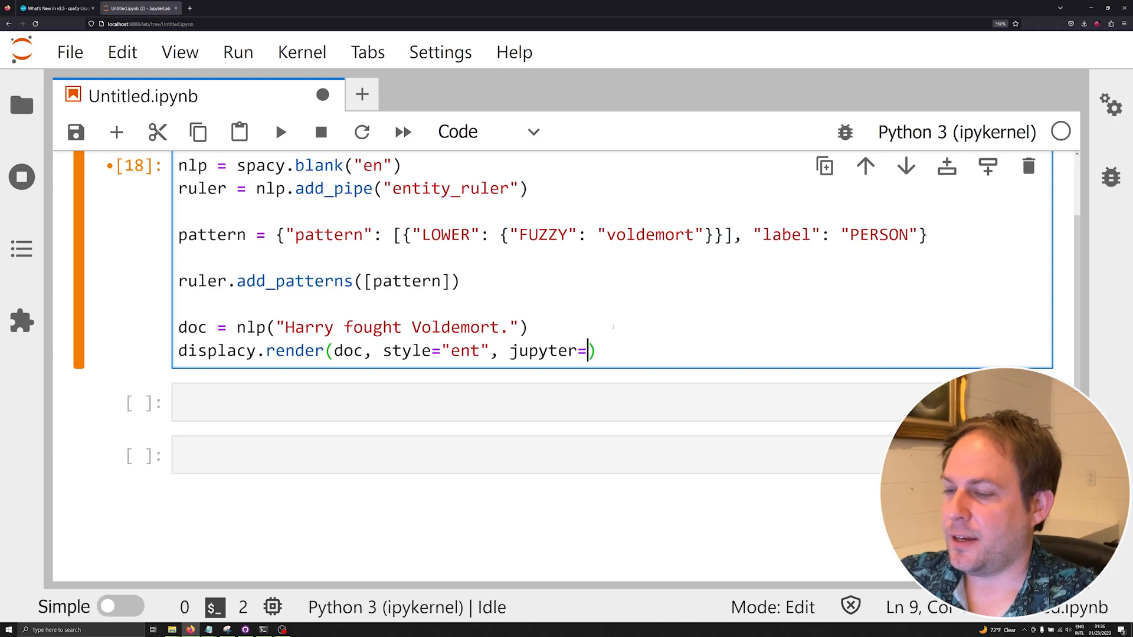
{"action": "type", "text": "True"}
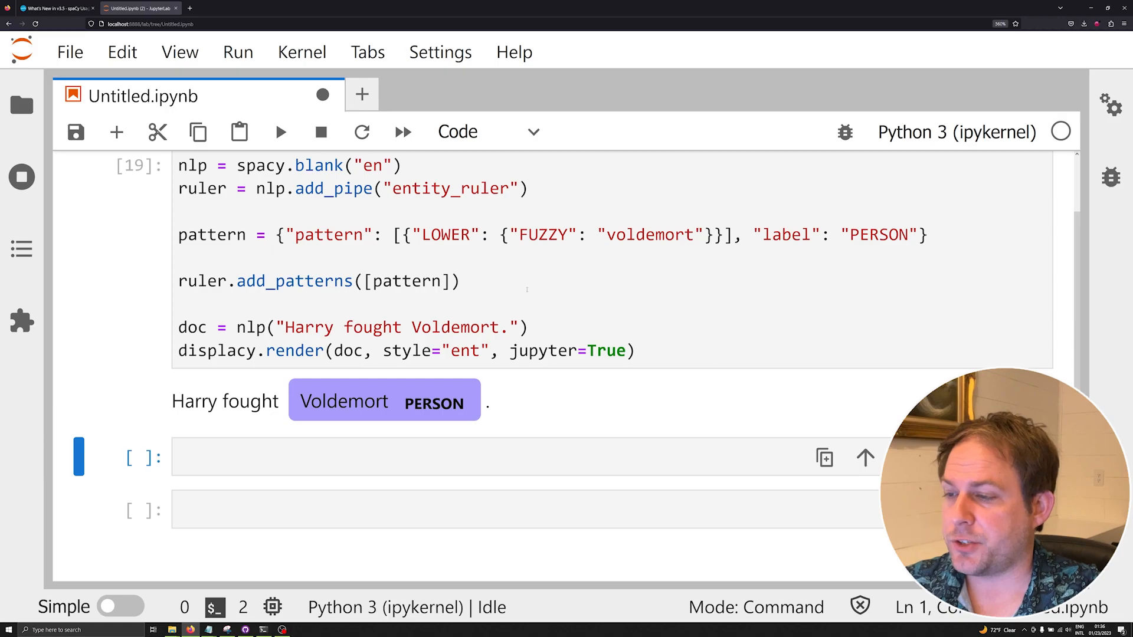
{"action": "left_click", "coordinate": [499, 351]}
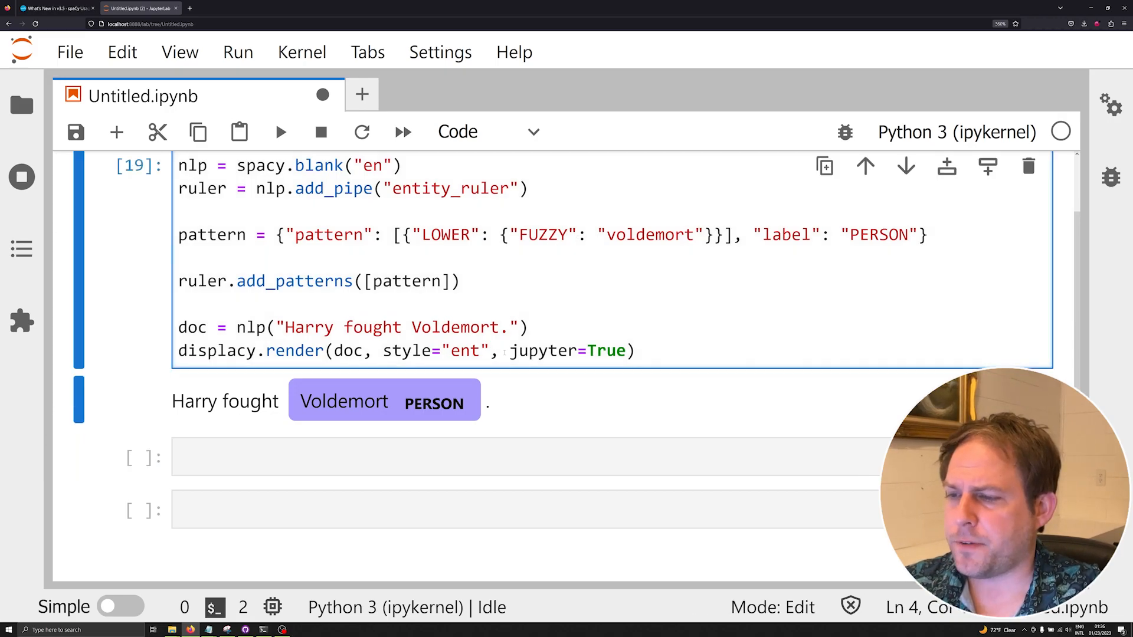
Test the misspellings Voldemorte, Voldemorettt and Volddeasdfemorettt, the last yielding no entities.
{"action": "type", "text": "e"}
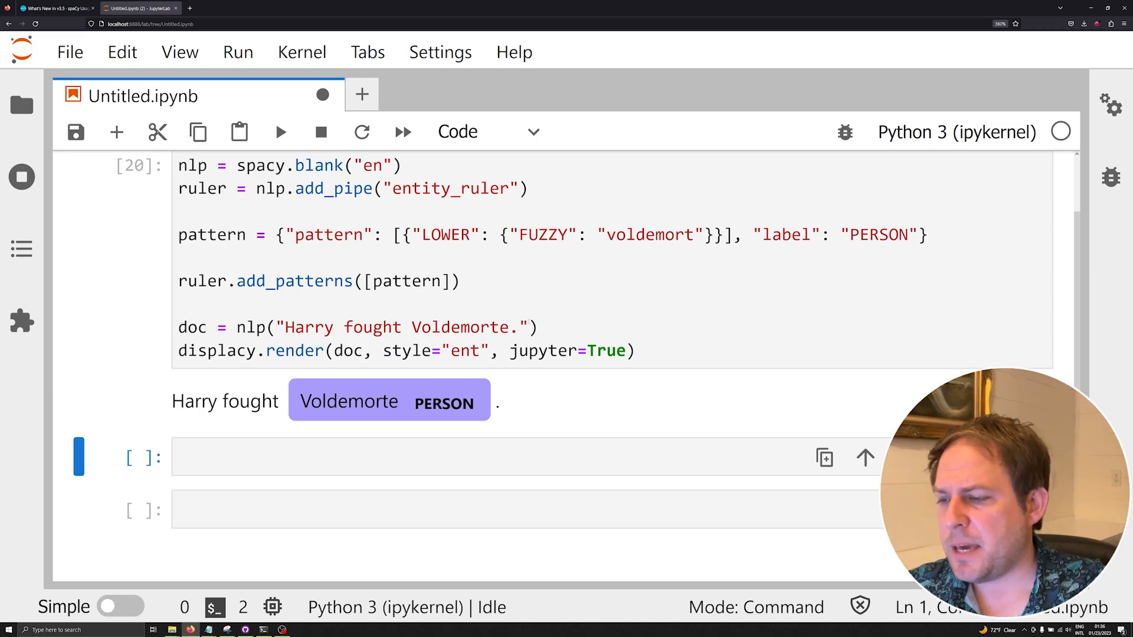
{"action": "left_click", "coordinate": [498, 328]}
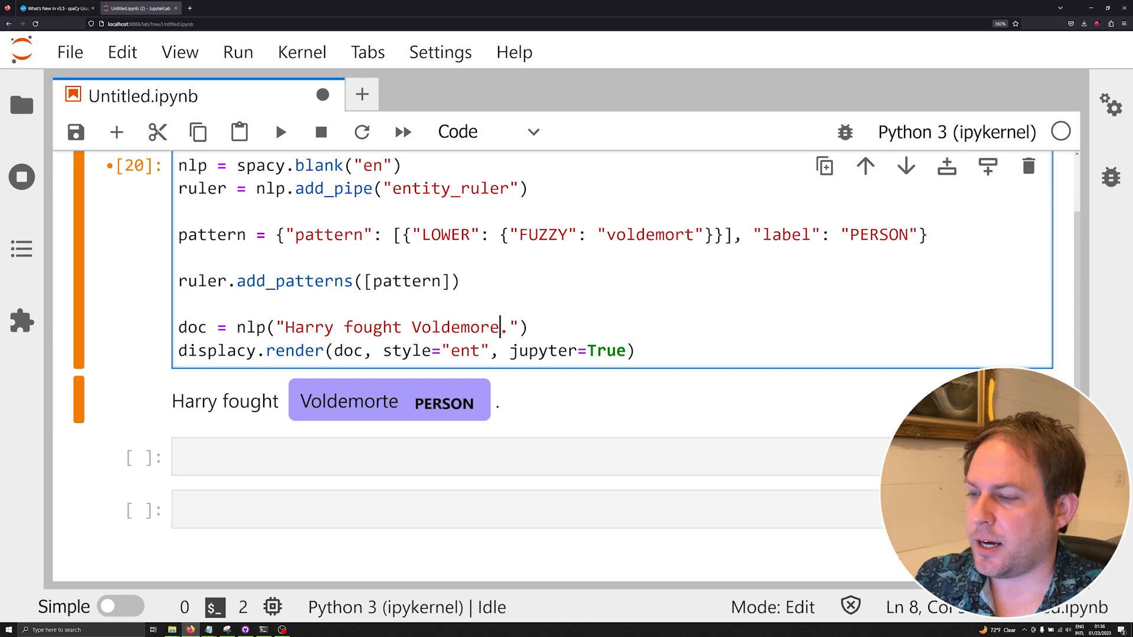
{"action": "key", "text": "shift+Return"}
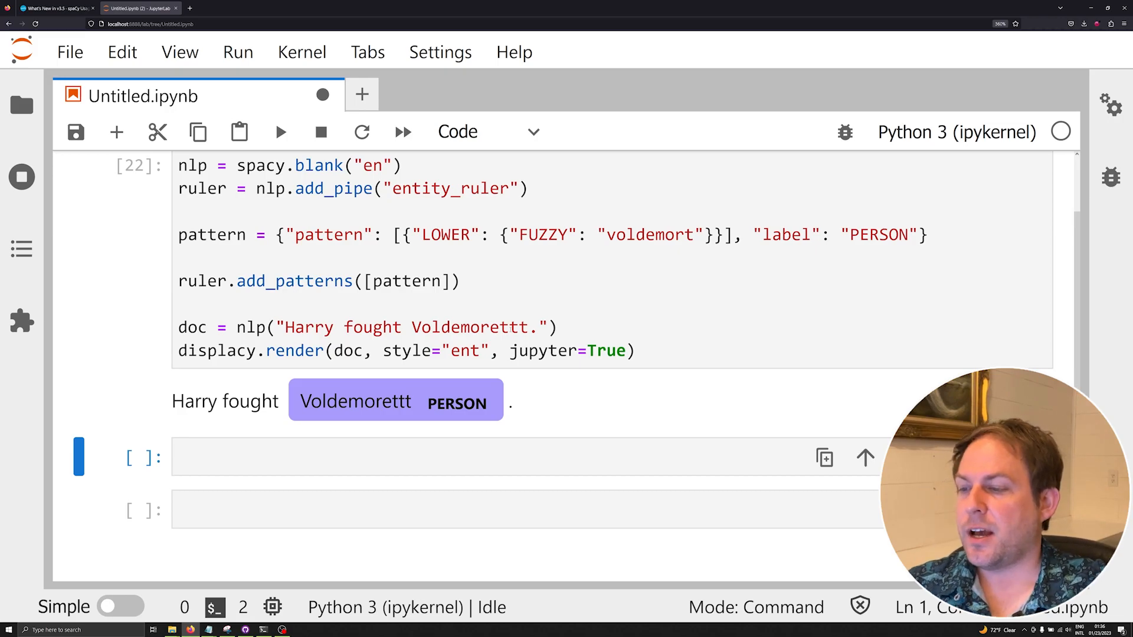
{"action": "left_click", "coordinate": [449, 327]}
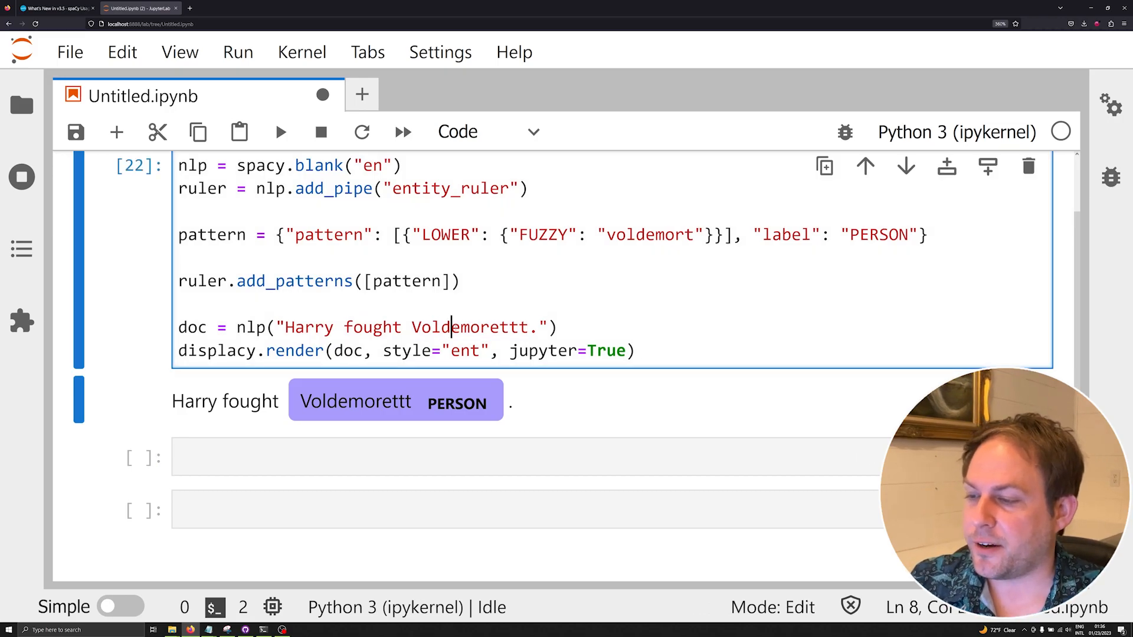
{"action": "type", "text": "deasdf"}
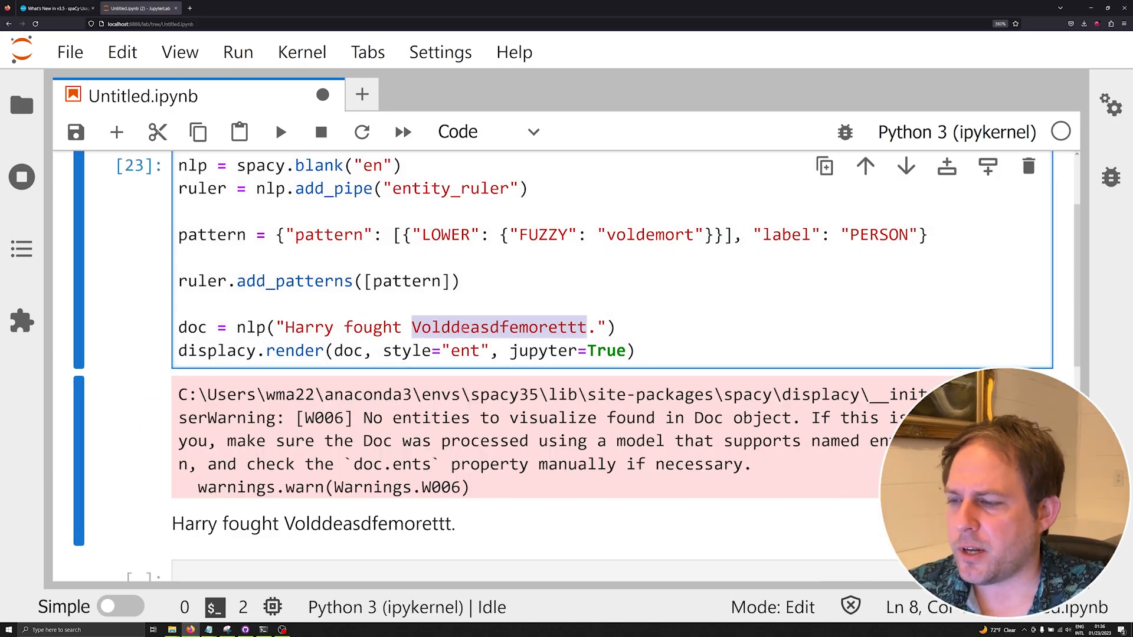
{"action": "mouse_move", "coordinate": [496, 3]}
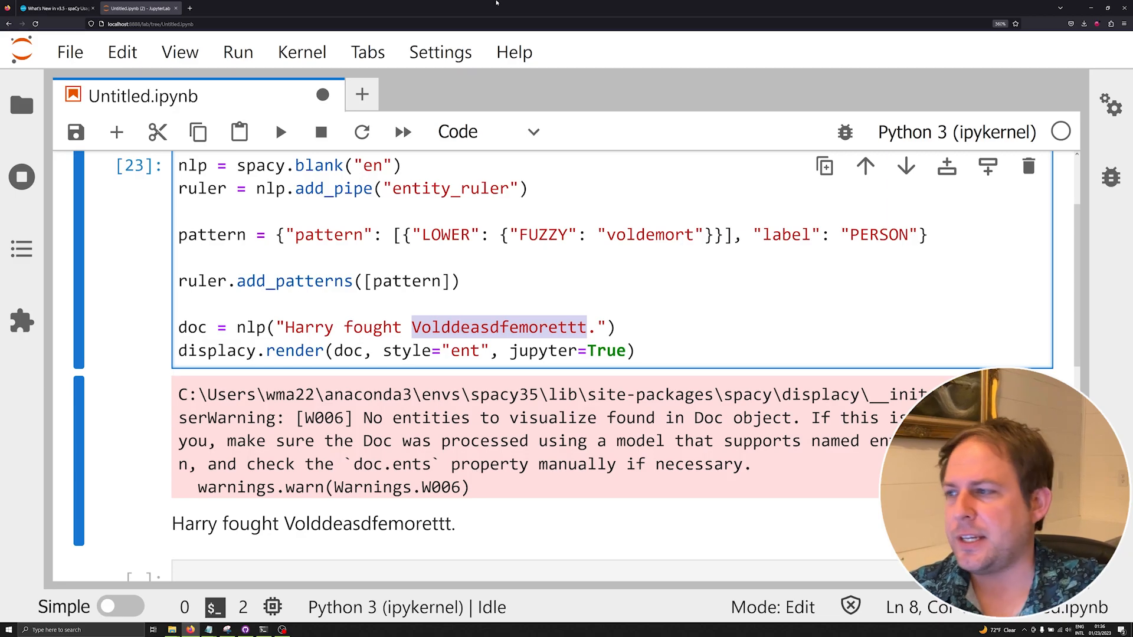
{"action": "left_click", "coordinate": [57, 7]}
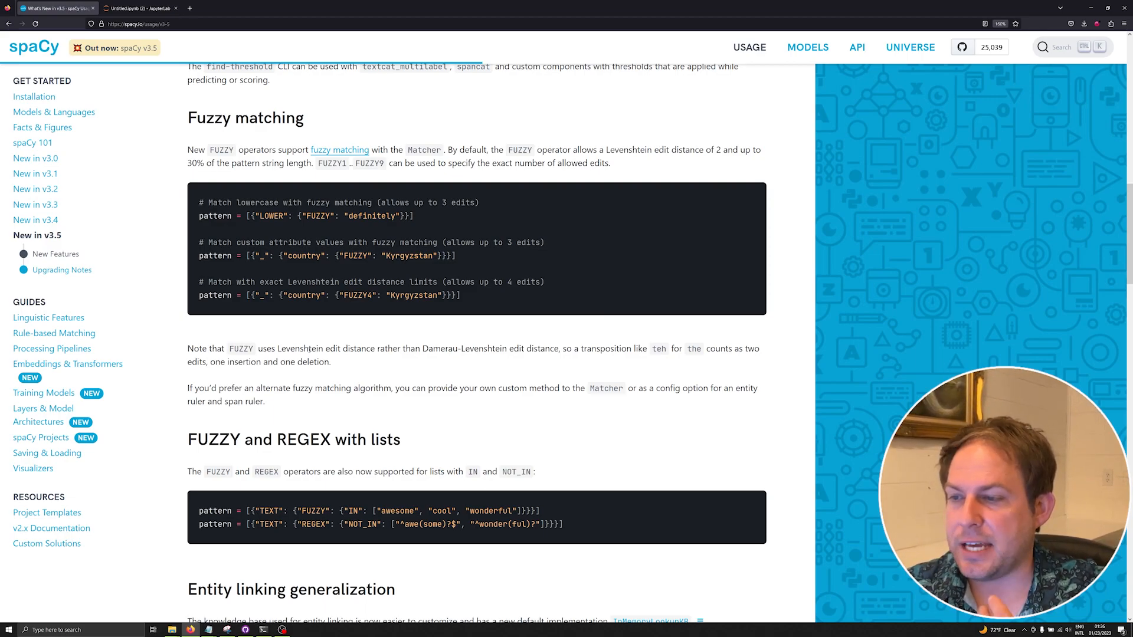
{"action": "mouse_move", "coordinate": [77, 197]}
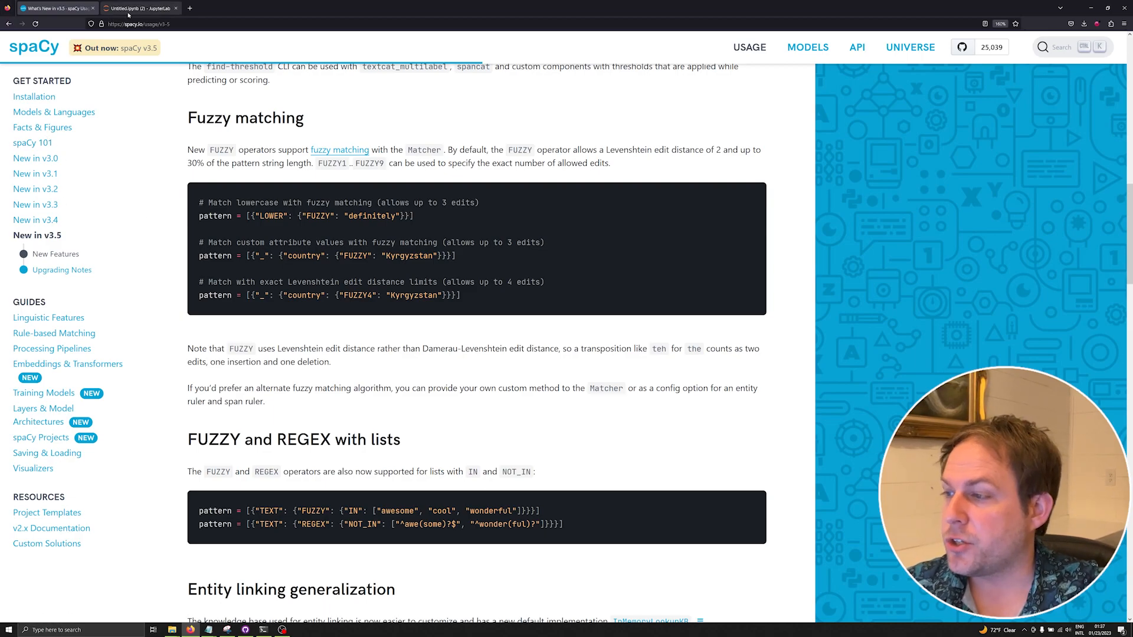
Leave the Fuzzy matching section of the spaCy v3.5 notes and return to the notebook.
{"action": "left_click", "coordinate": [137, 8]}
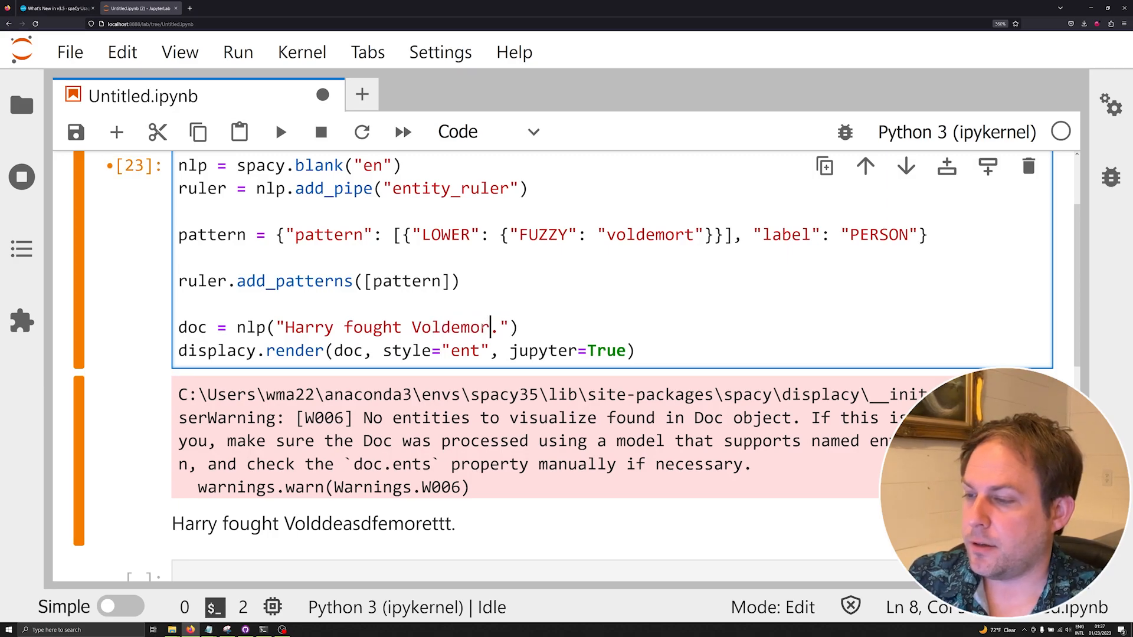
Rerun with the names Voldemortet and Voldemorete, both rendering as PERSON.
{"action": "type", "text": "tet"}
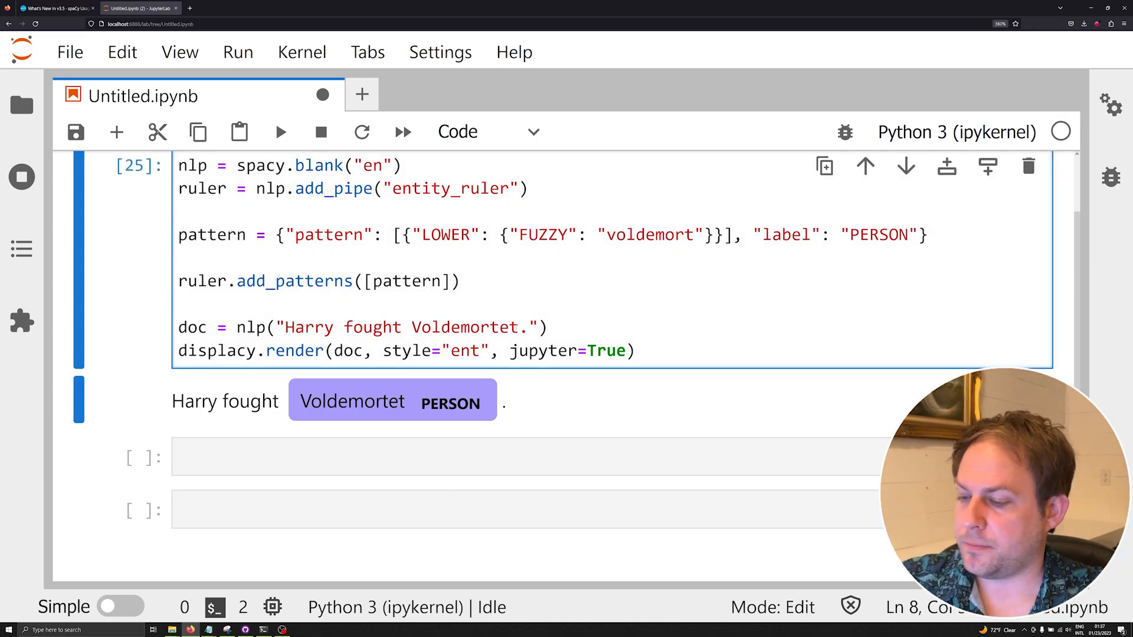
{"action": "key", "text": "Backspace"}
{"action": "type", "text": "e"}
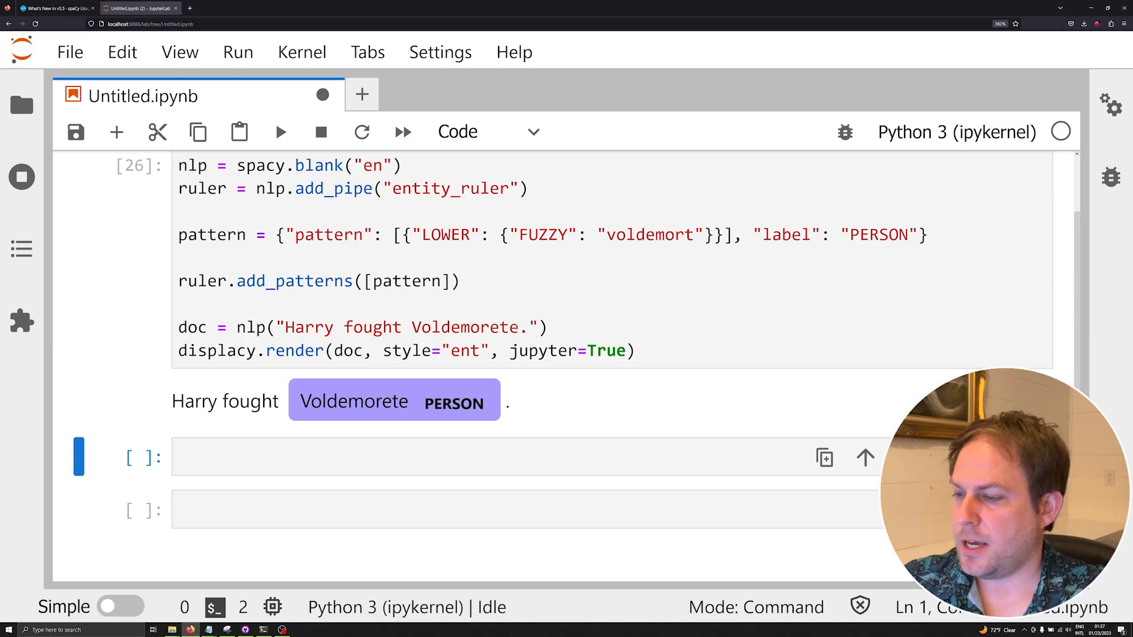
{"action": "left_click", "coordinate": [569, 234]}
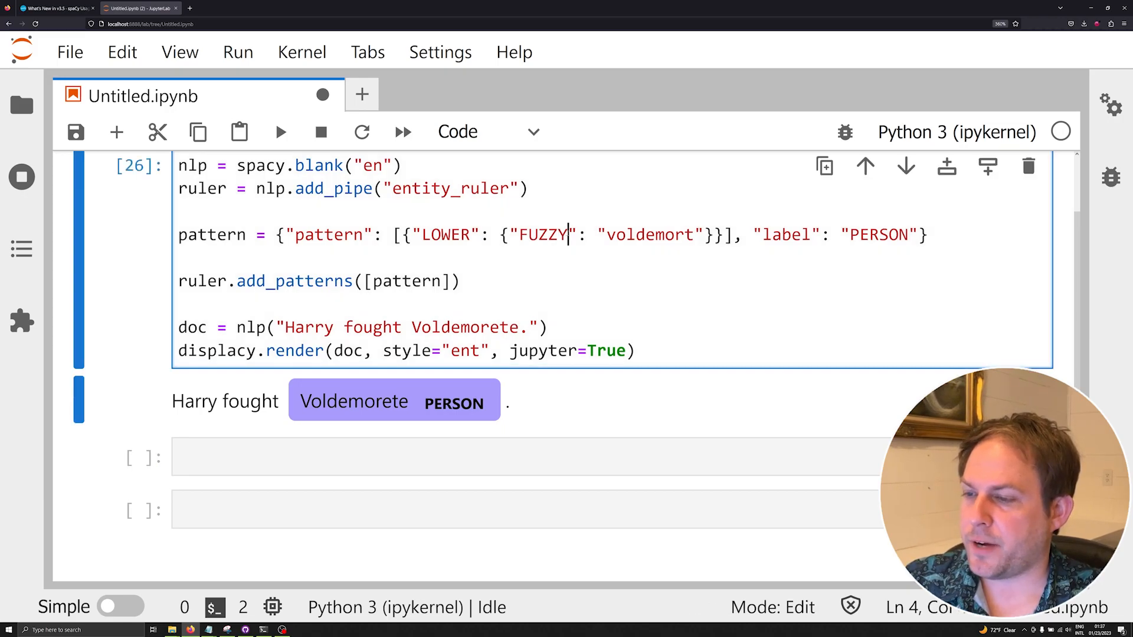
Test FUZZY1, FUZZY2 and FUZZY3 limits against Voldemorete and Revoldemorete.
{"action": "type", "text": "2"}
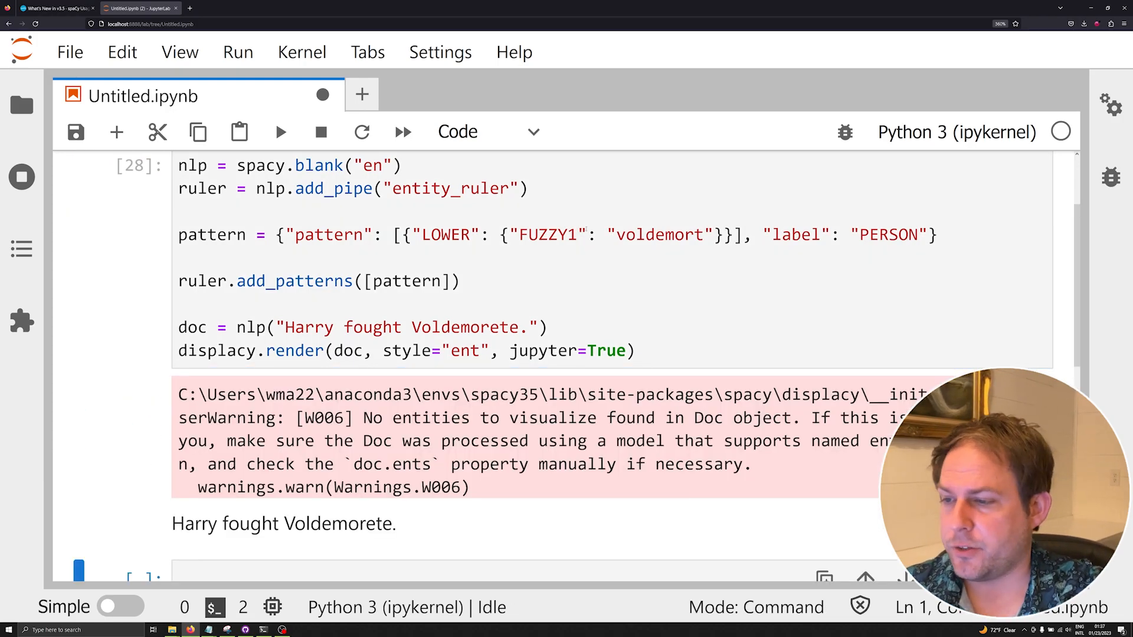
{"action": "left_click", "coordinate": [572, 235]}
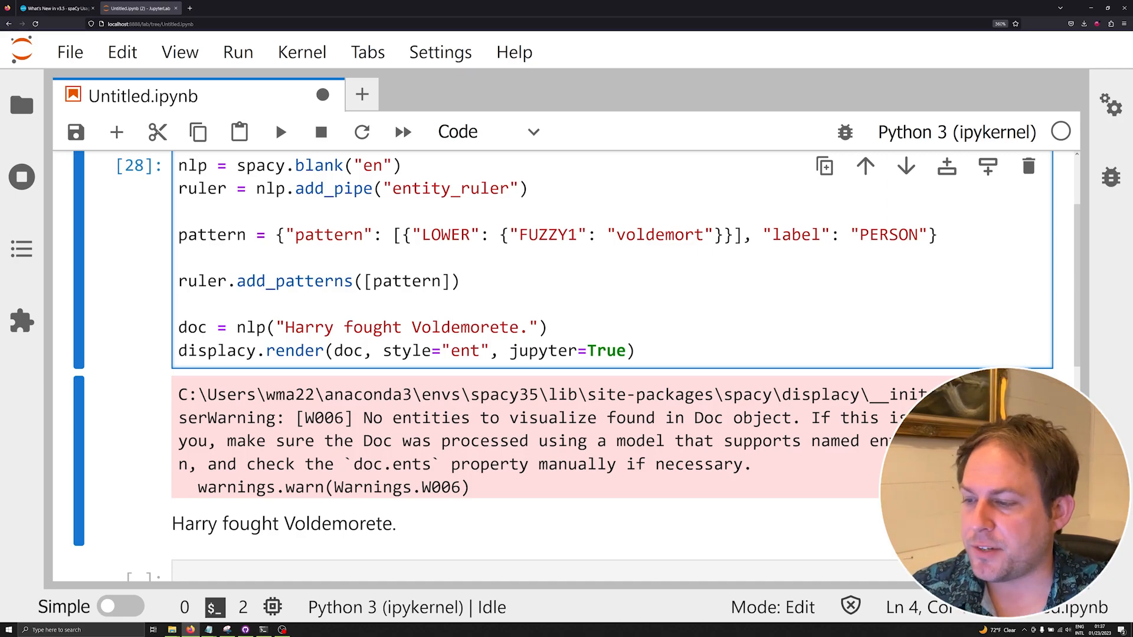
{"action": "left_click", "coordinate": [414, 326]}
{"action": "type", "text": "Rev"}
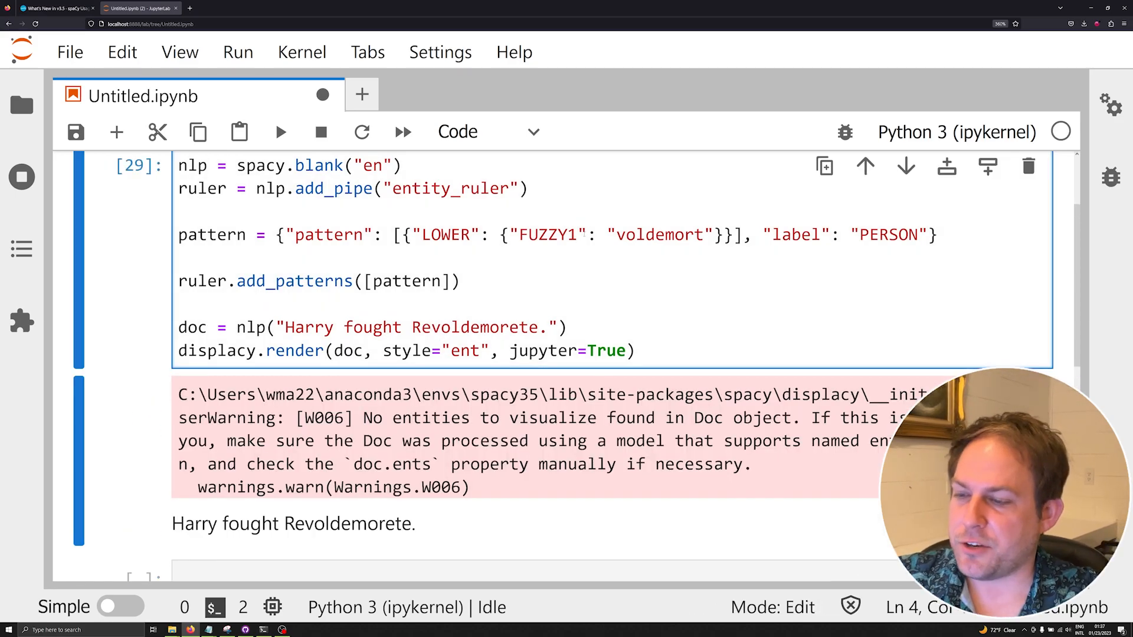
{"action": "type", "text": "2"}
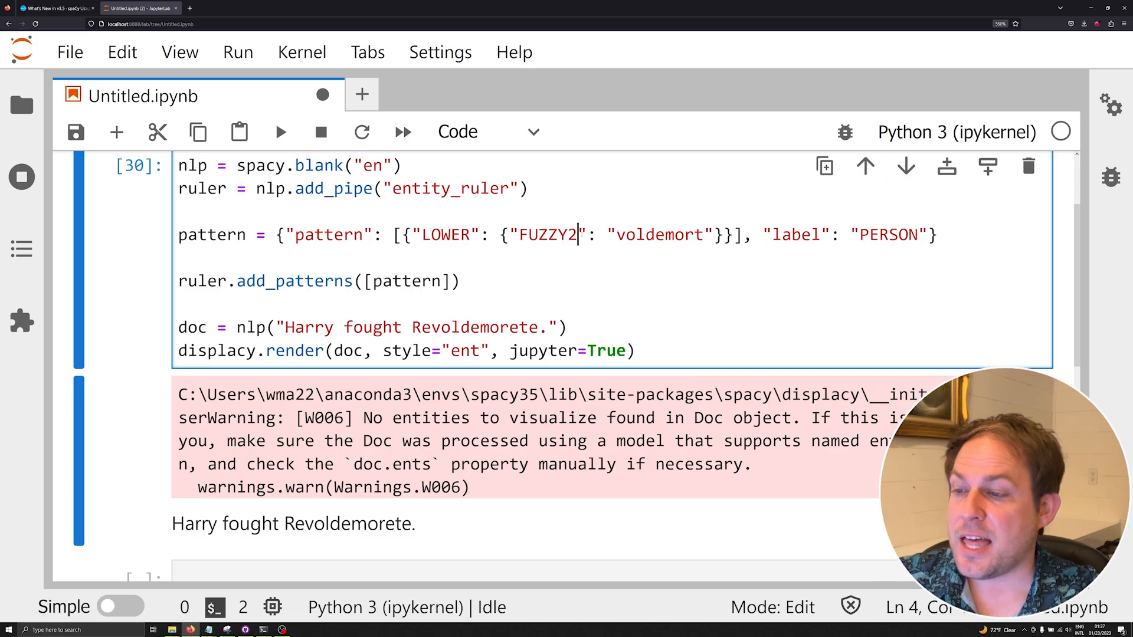
{"action": "type", "text": "3"}
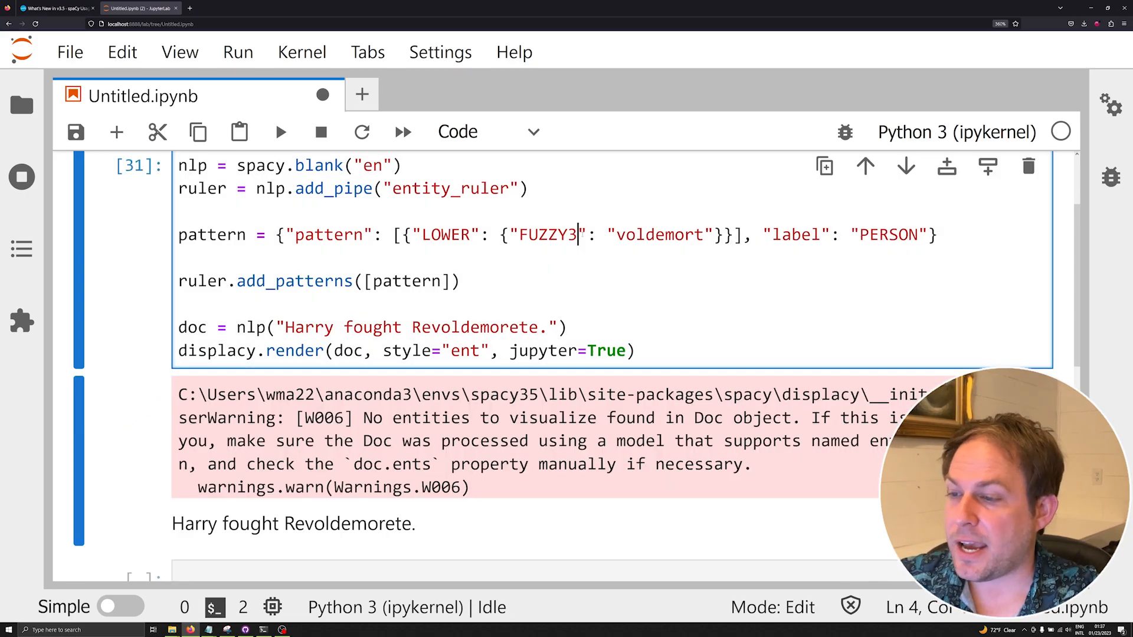